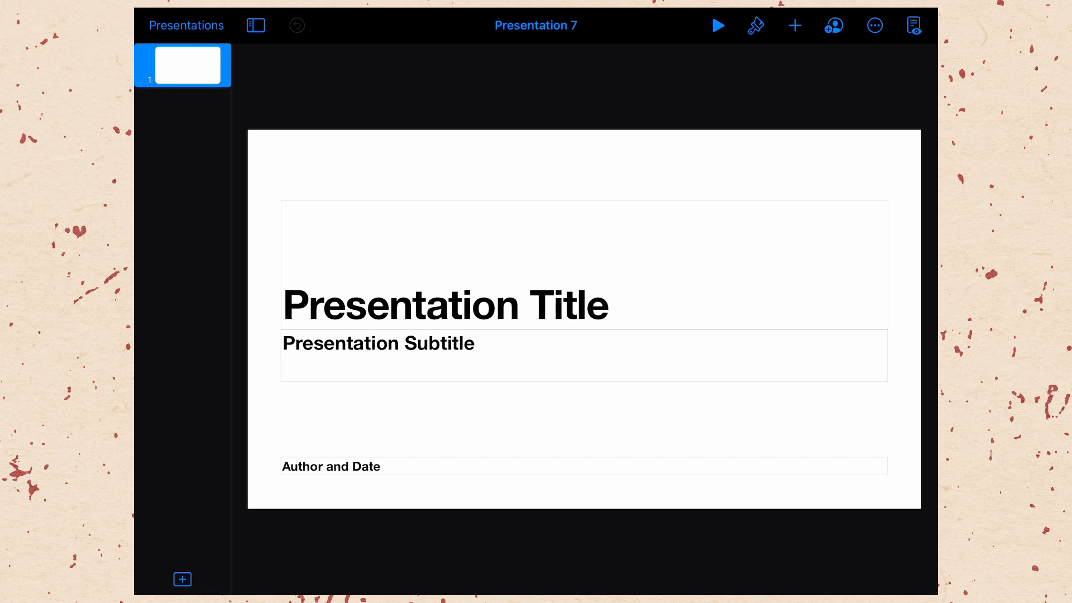
Step: Delete the title and subtitle placeholder boxes, leaving the slide blank
{"action": "left_click", "coordinate": [444, 305]}
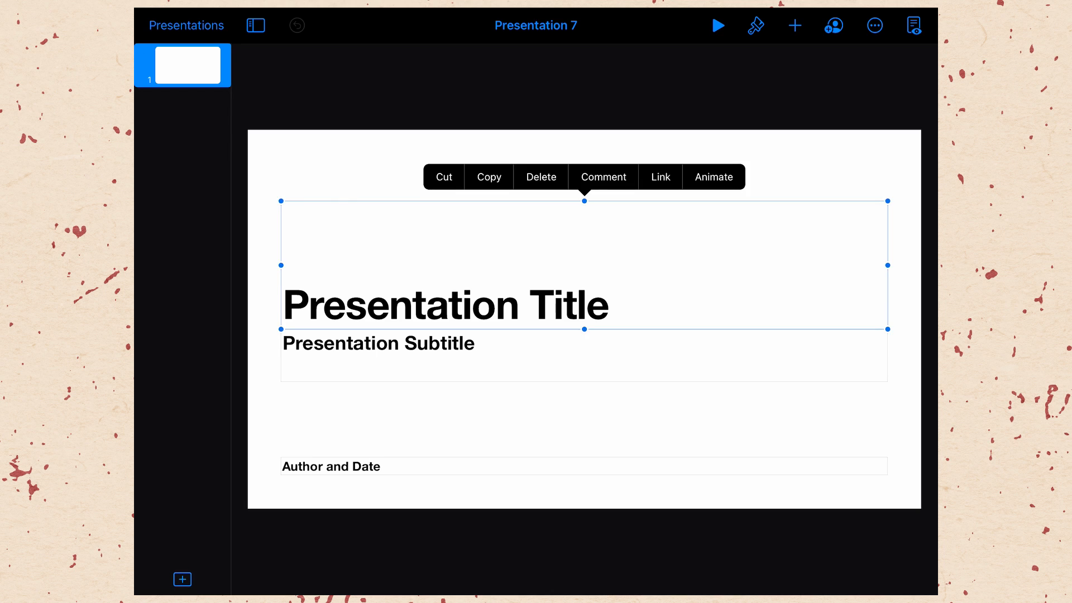
{"action": "left_click", "coordinate": [541, 177]}
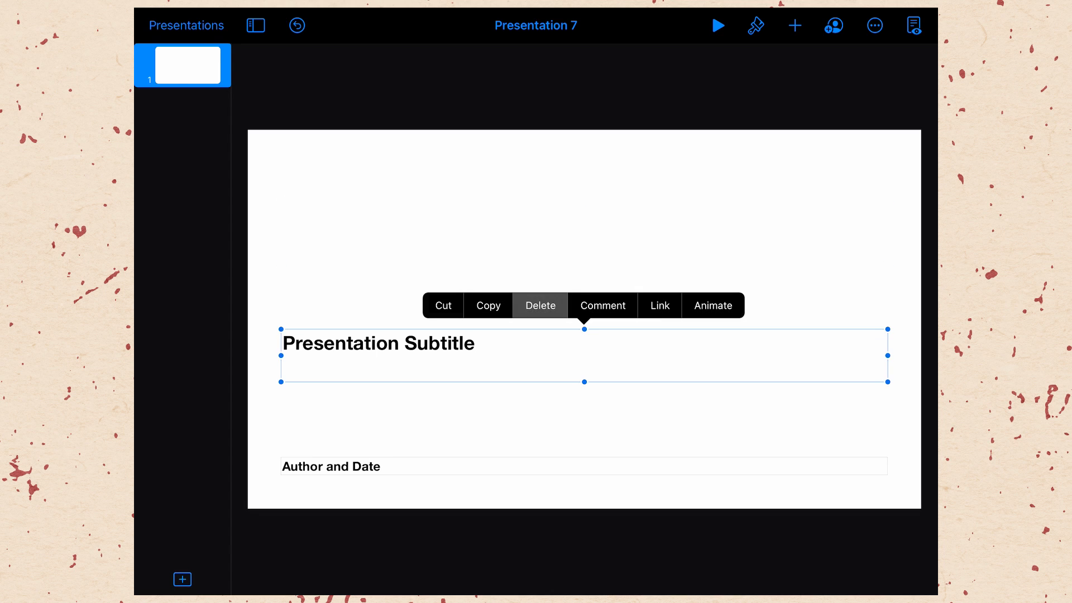
{"action": "left_click", "coordinate": [793, 26]}
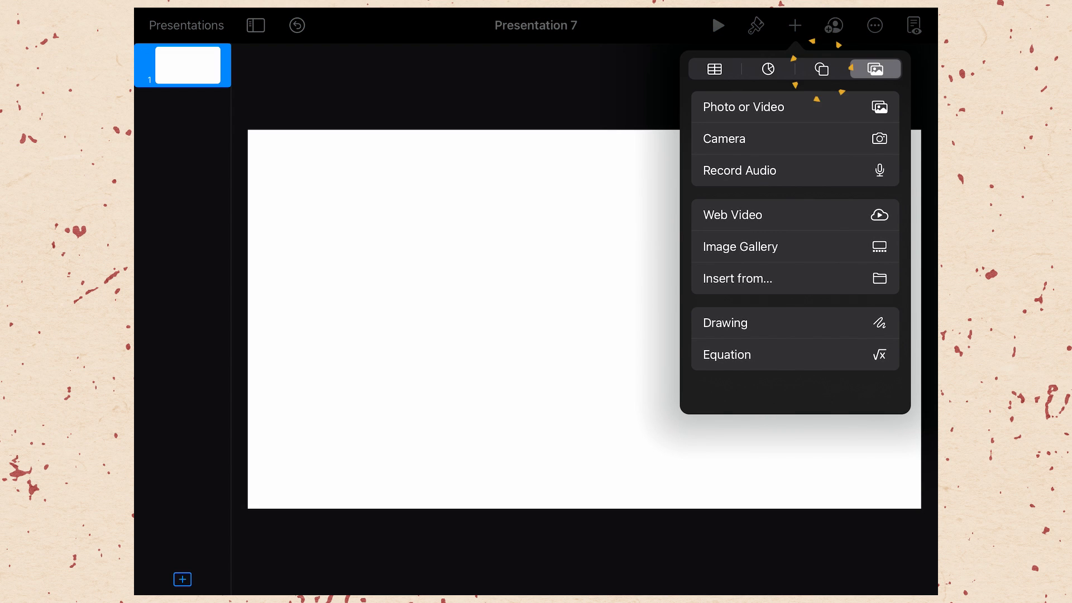
Step: Browse the Objects, Food and Activities shape categories and insert a black circle
{"action": "left_click", "coordinate": [821, 68]}
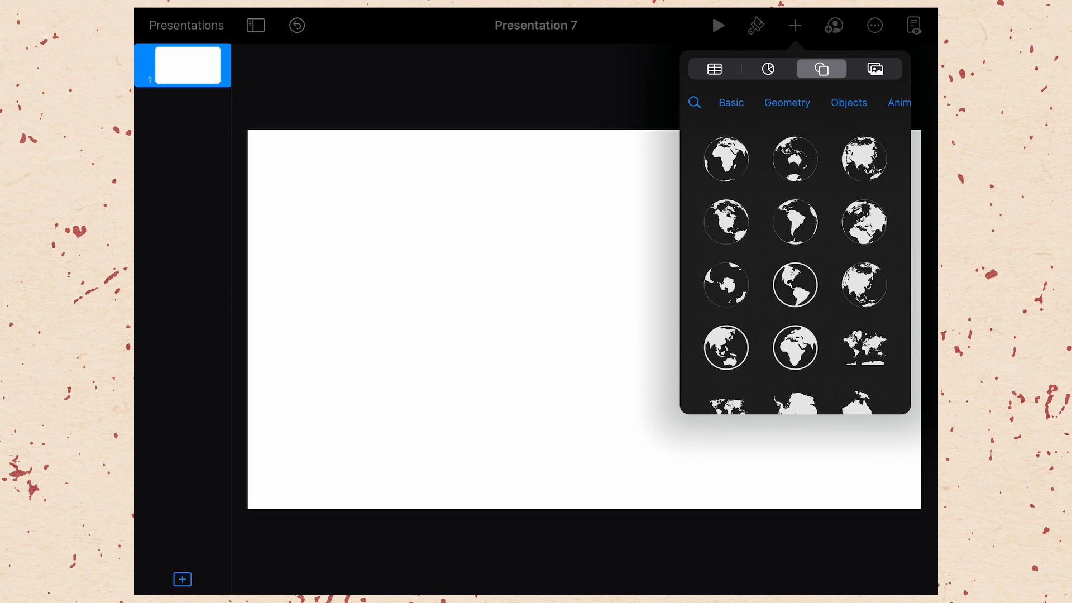
{"action": "left_click", "coordinate": [787, 103]}
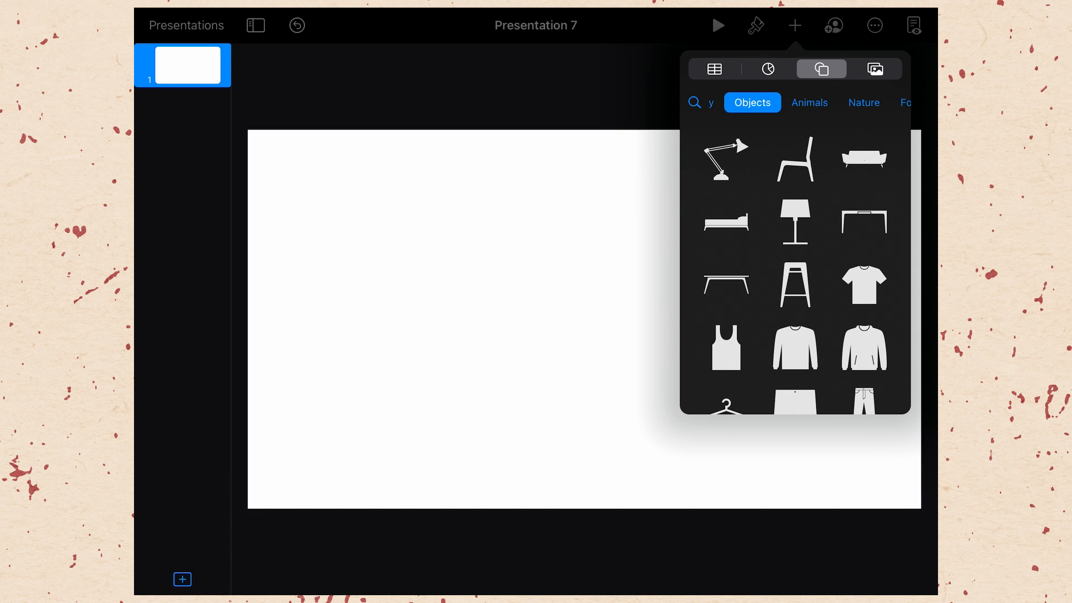
{"action": "left_click", "coordinate": [809, 103]}
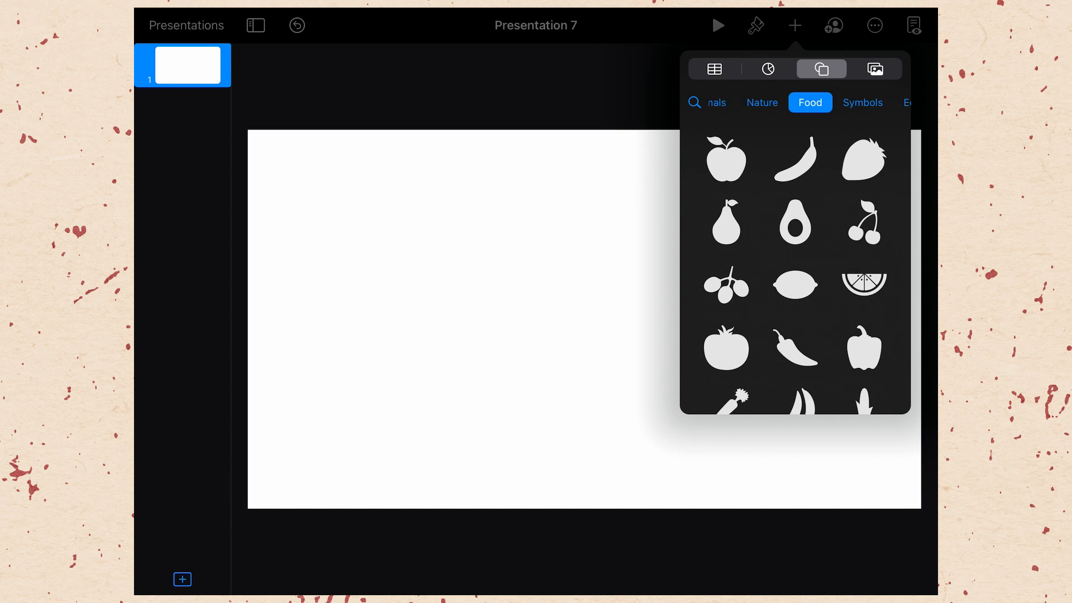
{"action": "left_click", "coordinate": [808, 103]}
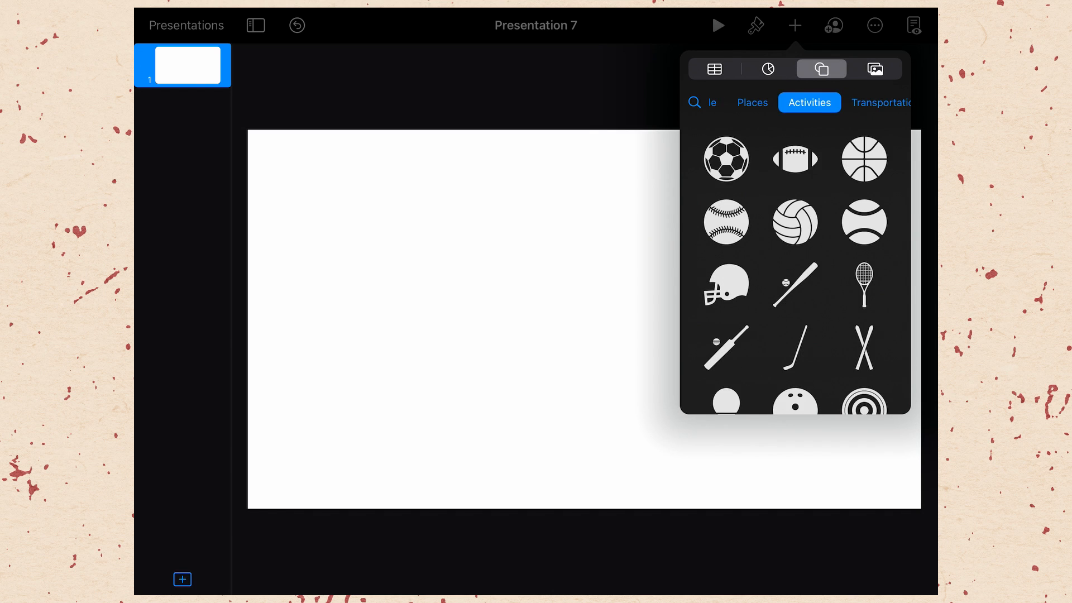
{"action": "left_click", "coordinate": [869, 103]}
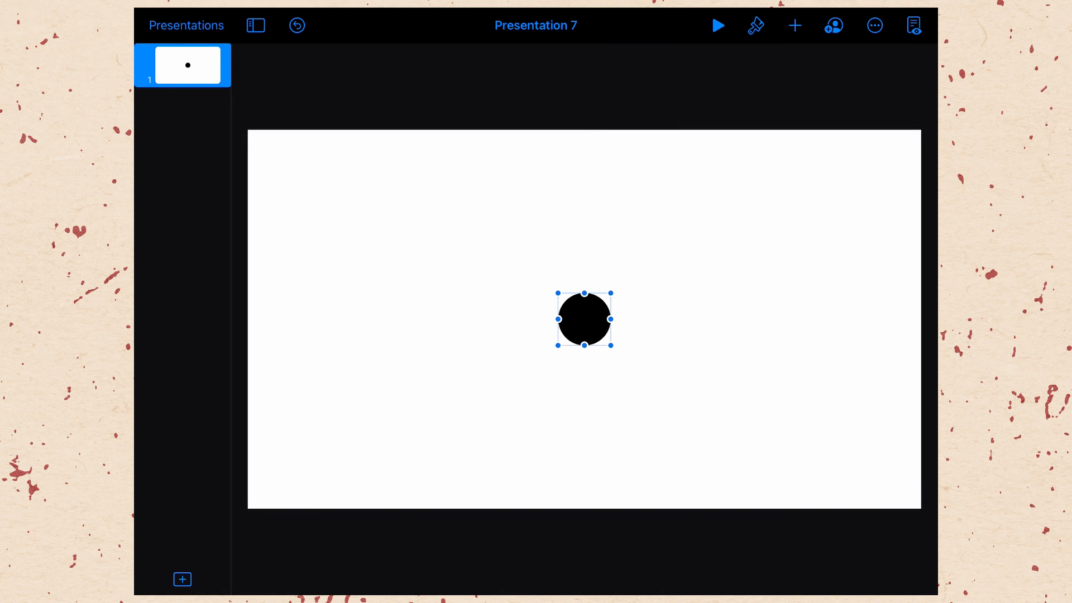
Step: Select the black circle and enter Animate mode for it
{"action": "left_click", "coordinate": [873, 25]}
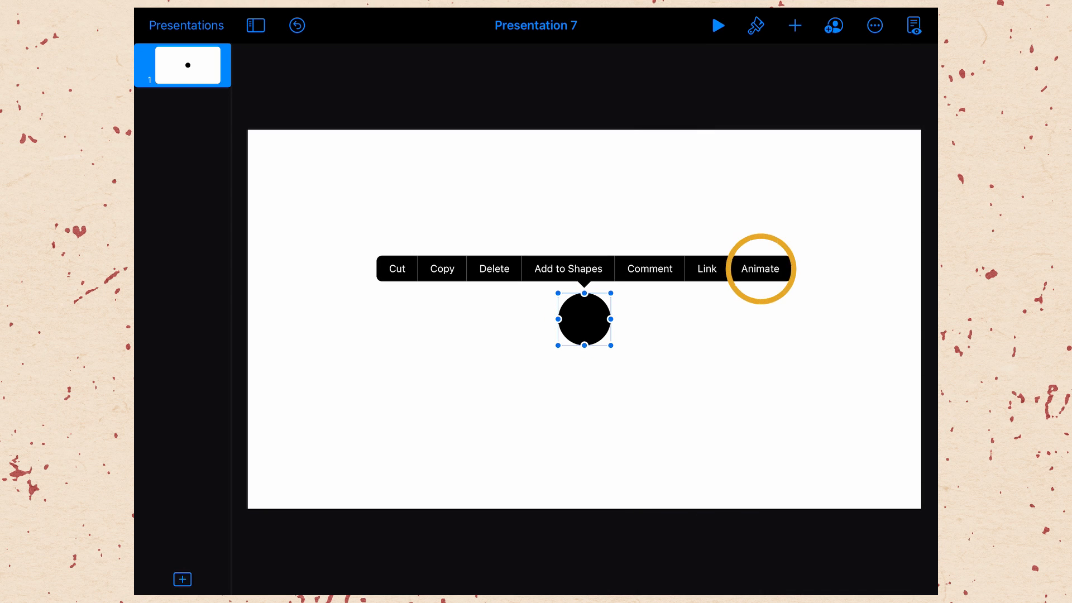
{"action": "left_click", "coordinate": [759, 268]}
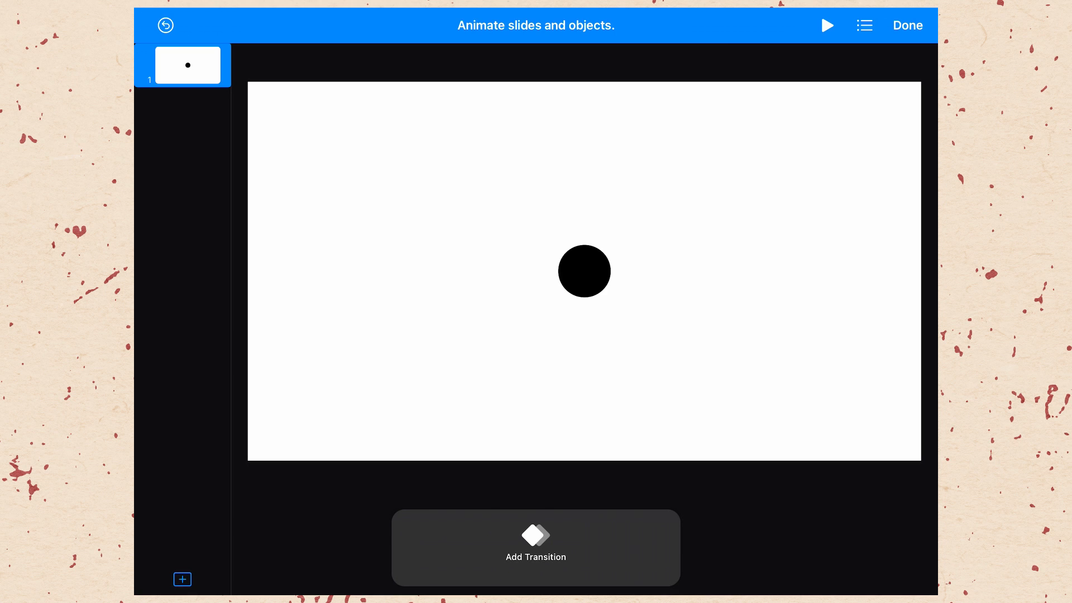
Step: Select the circle in animate mode and show its Add Build In effect list
{"action": "left_click", "coordinate": [584, 270]}
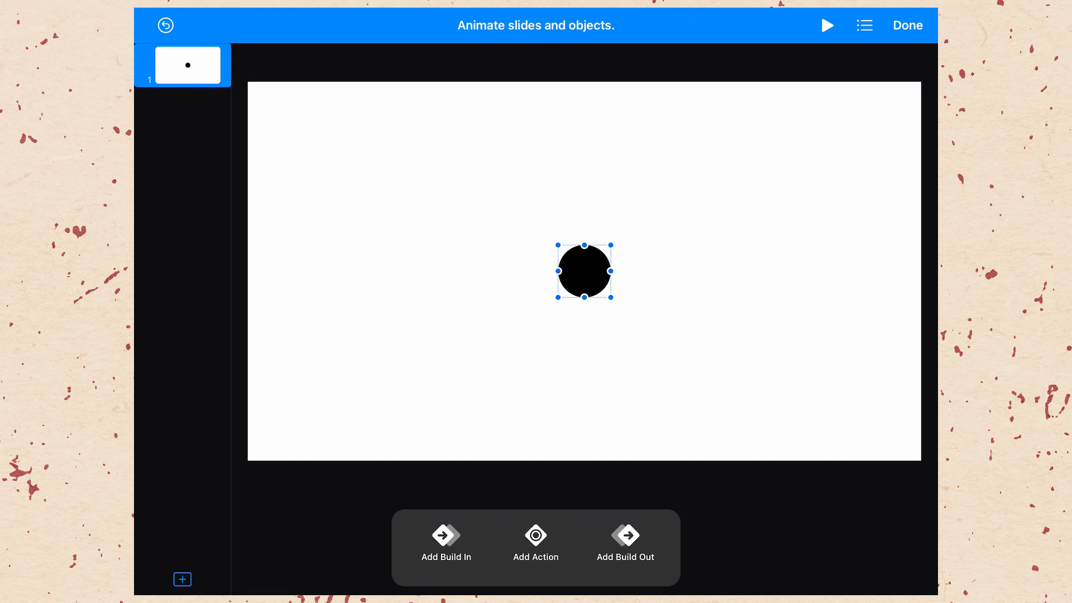
{"action": "left_click", "coordinate": [446, 541]}
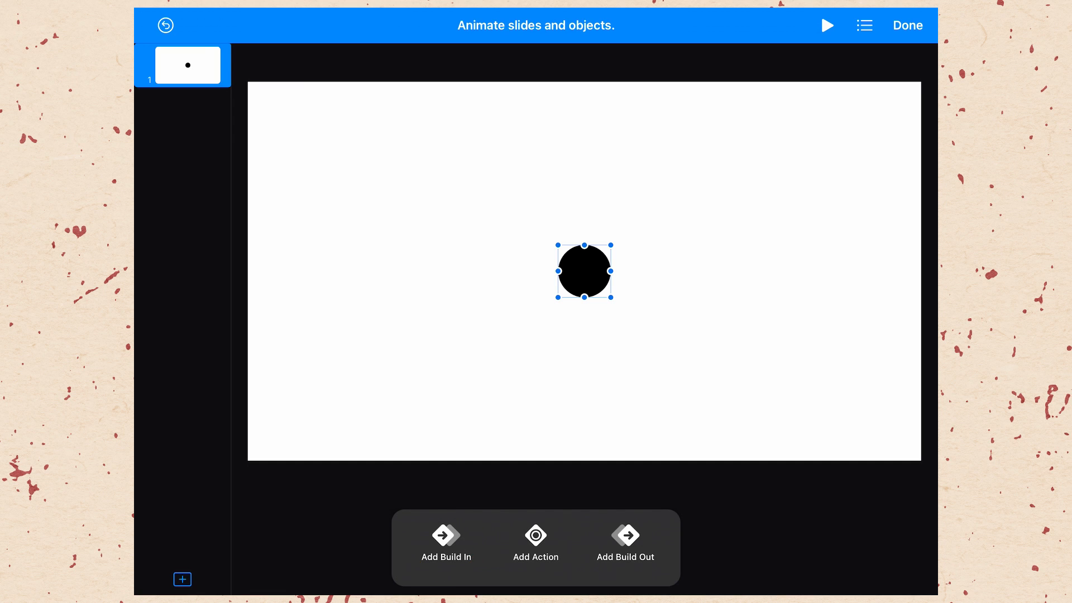
{"action": "left_click", "coordinate": [535, 535]}
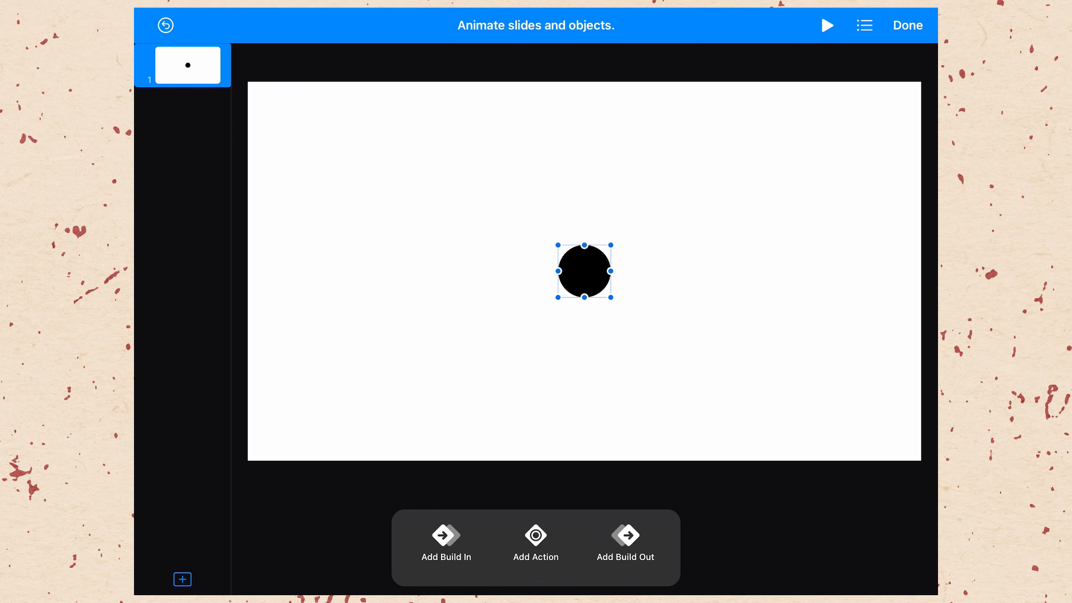
{"action": "left_click", "coordinate": [624, 540]}
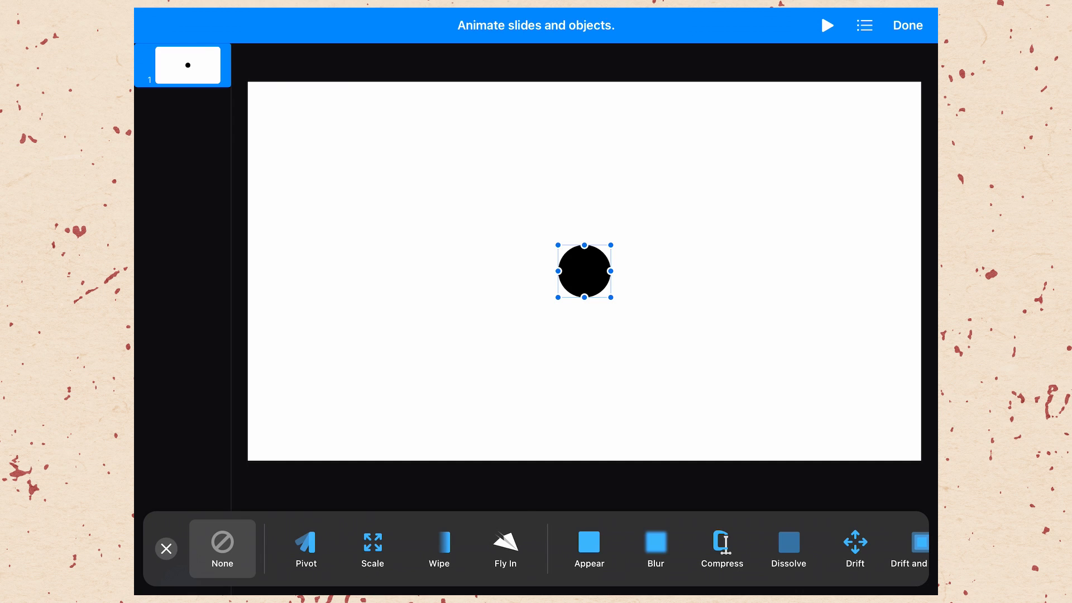
Step: Preview Fly In, Fade and Move and Wipe, then apply Fly In as the entrance
{"action": "left_click", "coordinate": [505, 547]}
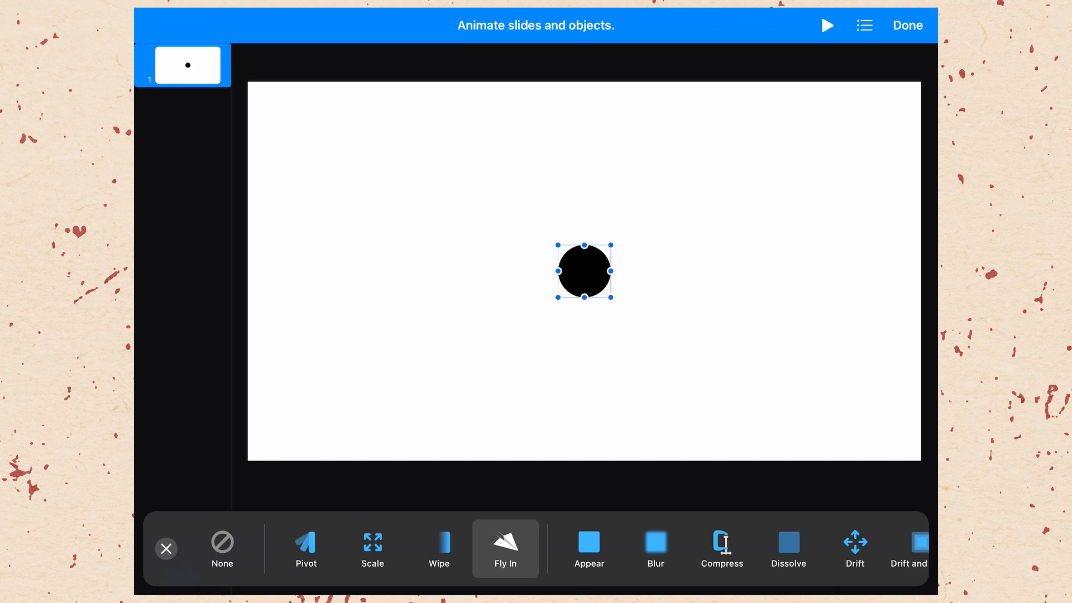
{"action": "left_click", "coordinate": [826, 26]}
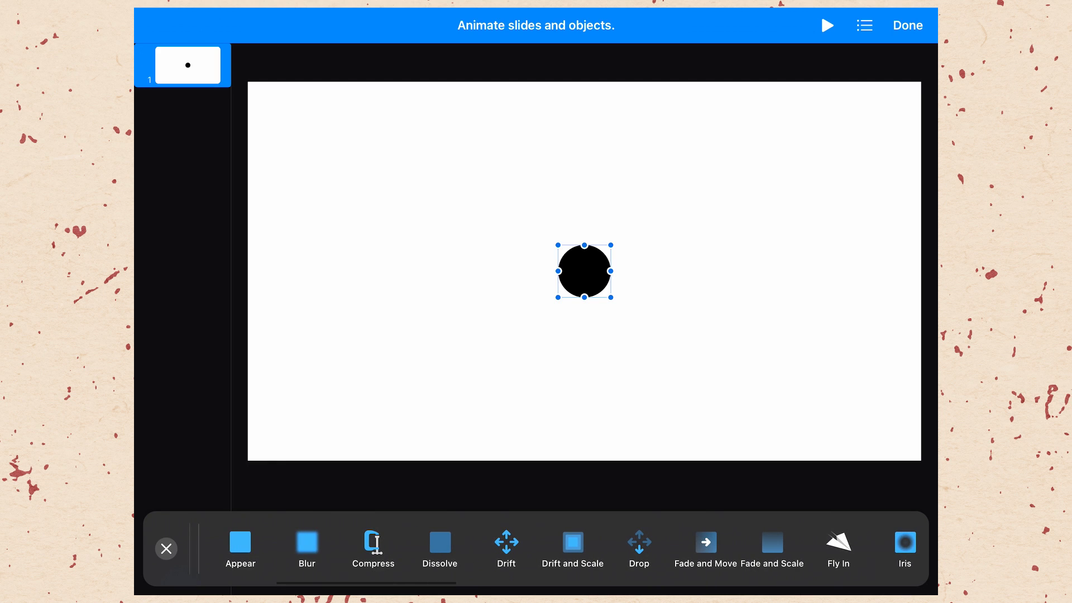
{"action": "left_click", "coordinate": [705, 543]}
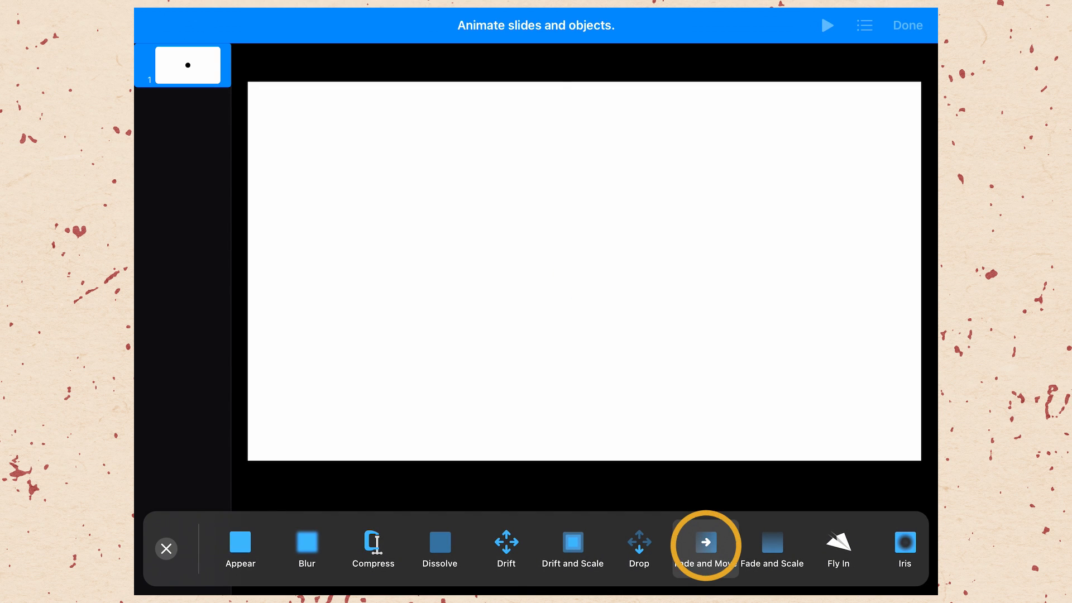
{"action": "left_click", "coordinate": [704, 544]}
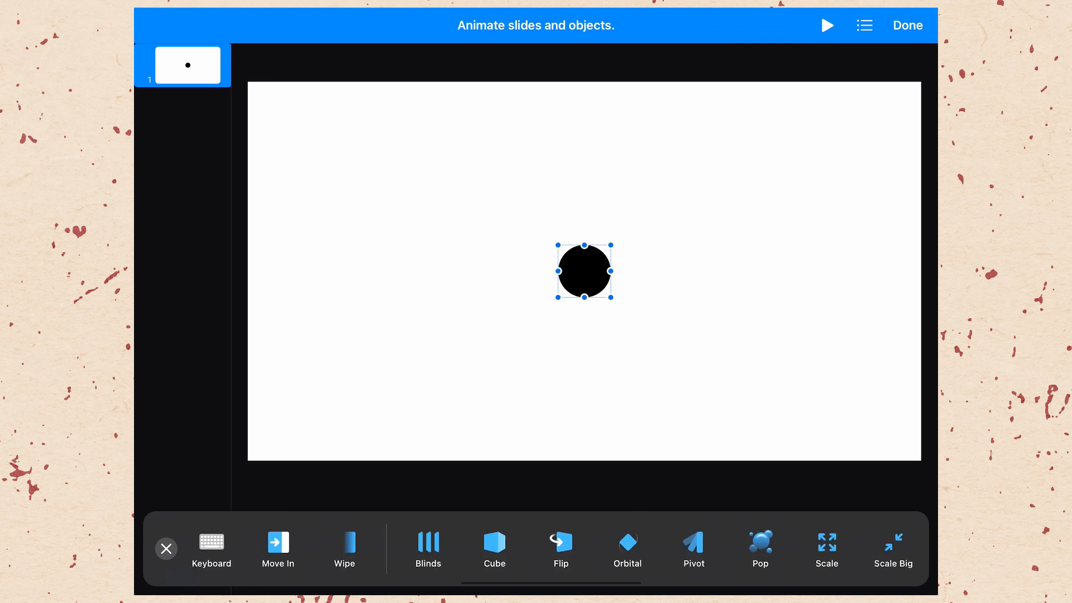
{"action": "scroll", "scroll_direction": "left", "scroll_amount": 3}
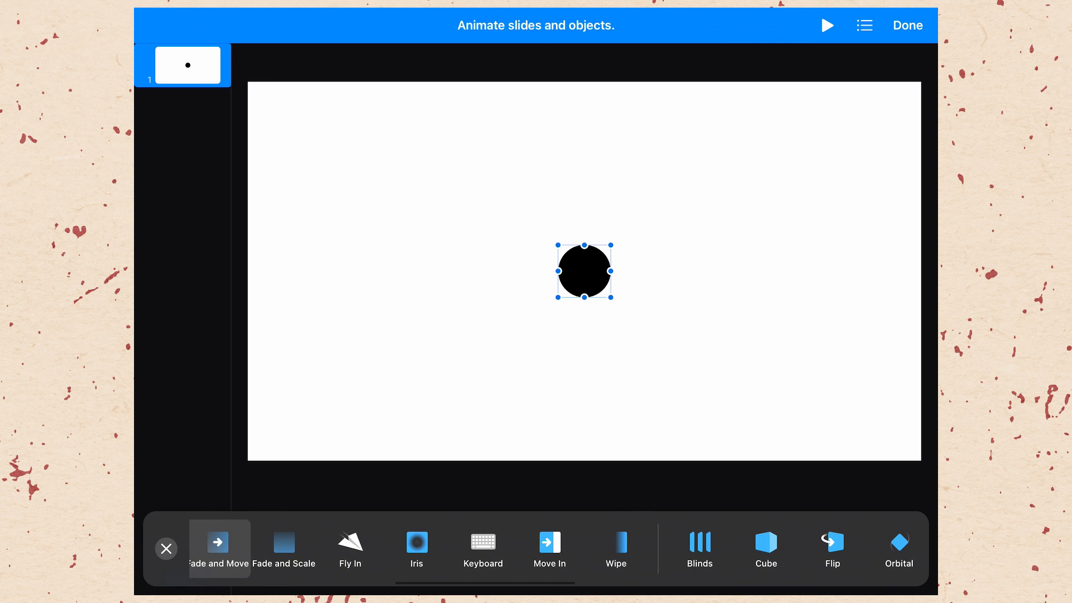
{"action": "left_click", "coordinate": [616, 547]}
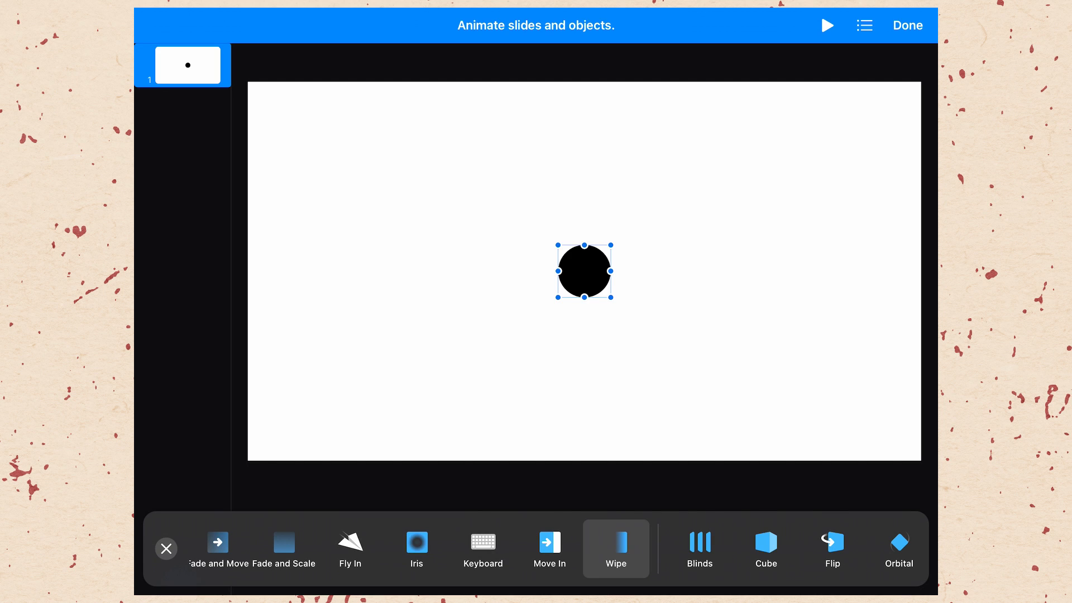
{"action": "left_click", "coordinate": [350, 547]}
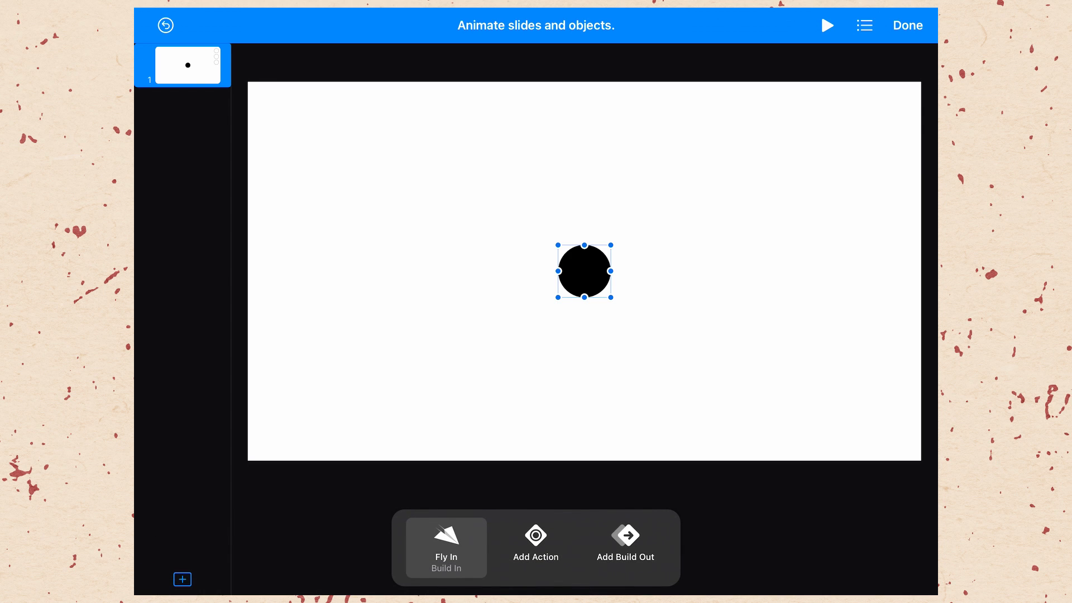
Step: Show the Fly In build's options: 2.00 s duration, from left, starting on tap
{"action": "left_click", "coordinate": [445, 547]}
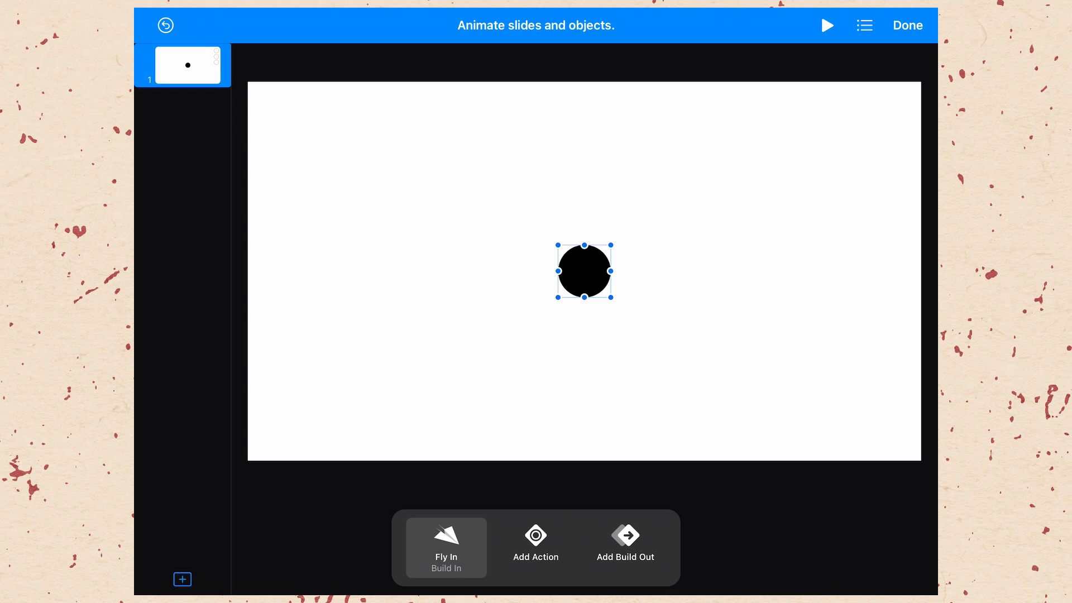
{"action": "left_click", "coordinate": [445, 547]}
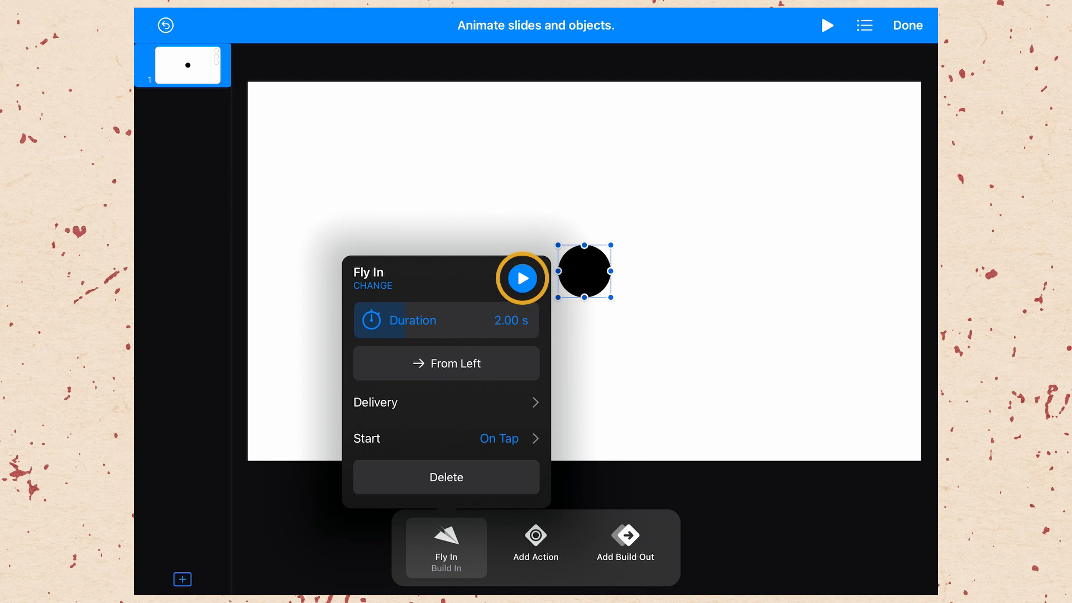
Step: Preview the Fly In animation and review its Direction and Delivery choices
{"action": "left_click", "coordinate": [521, 278]}
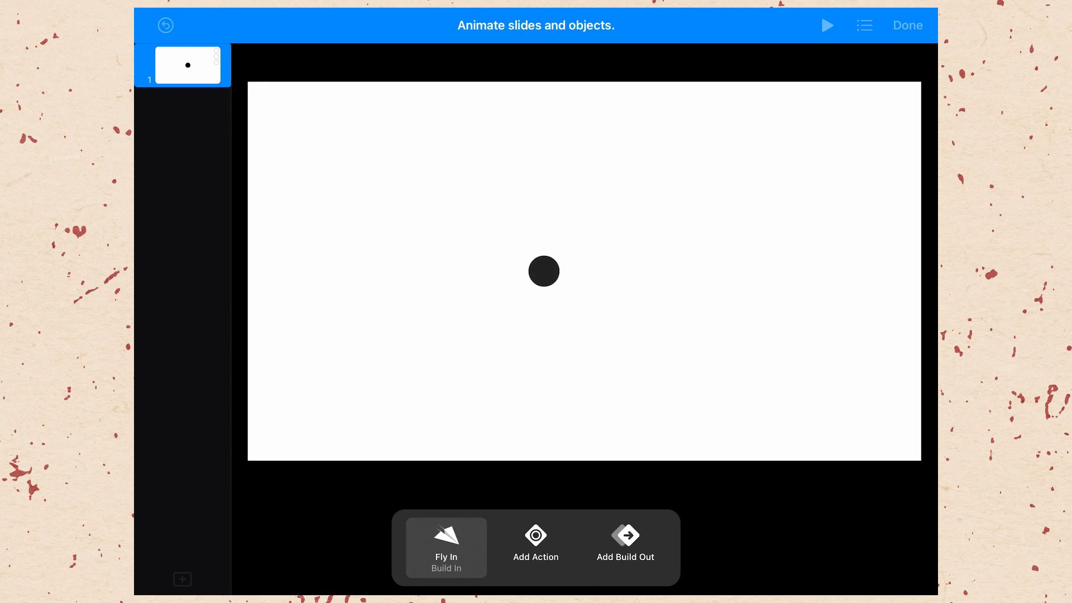
{"action": "left_click", "coordinate": [445, 547]}
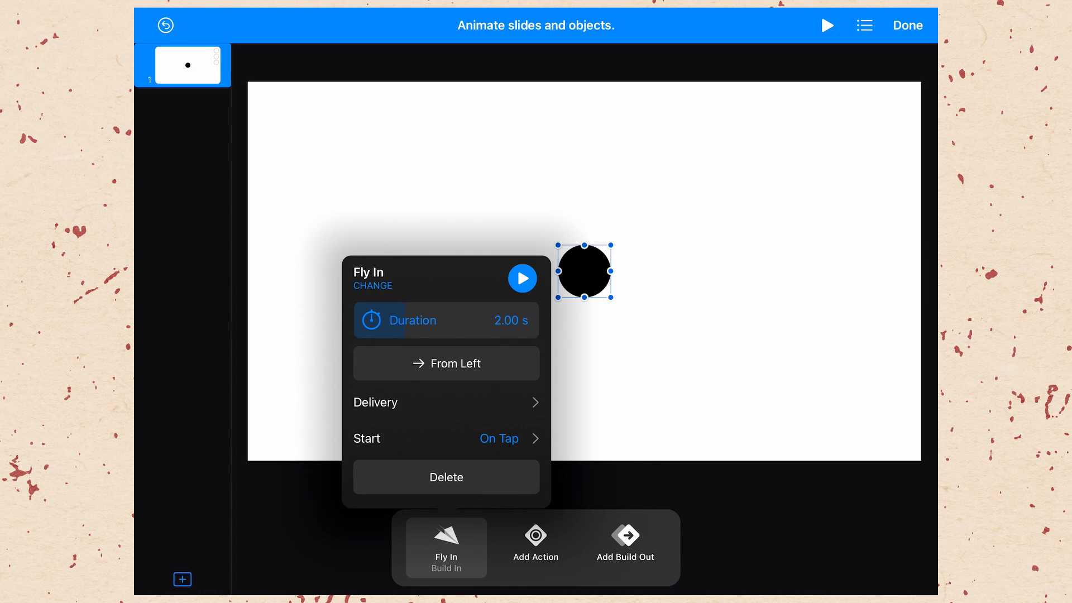
{"action": "left_click", "coordinate": [446, 363]}
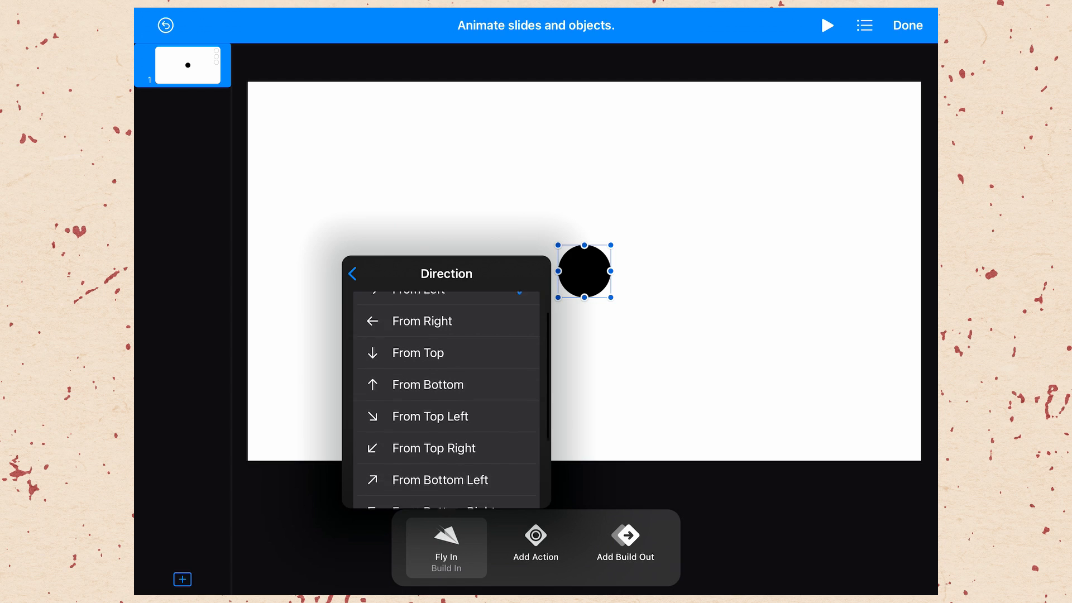
{"action": "scroll", "scroll_direction": "down", "scroll_amount": 3}
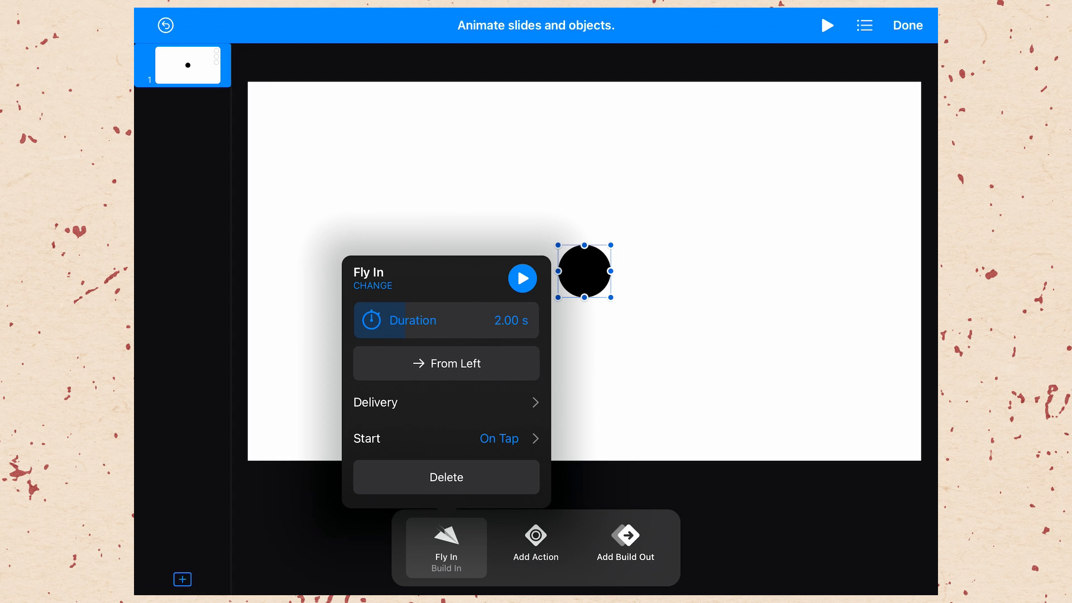
{"action": "left_click", "coordinate": [375, 402]}
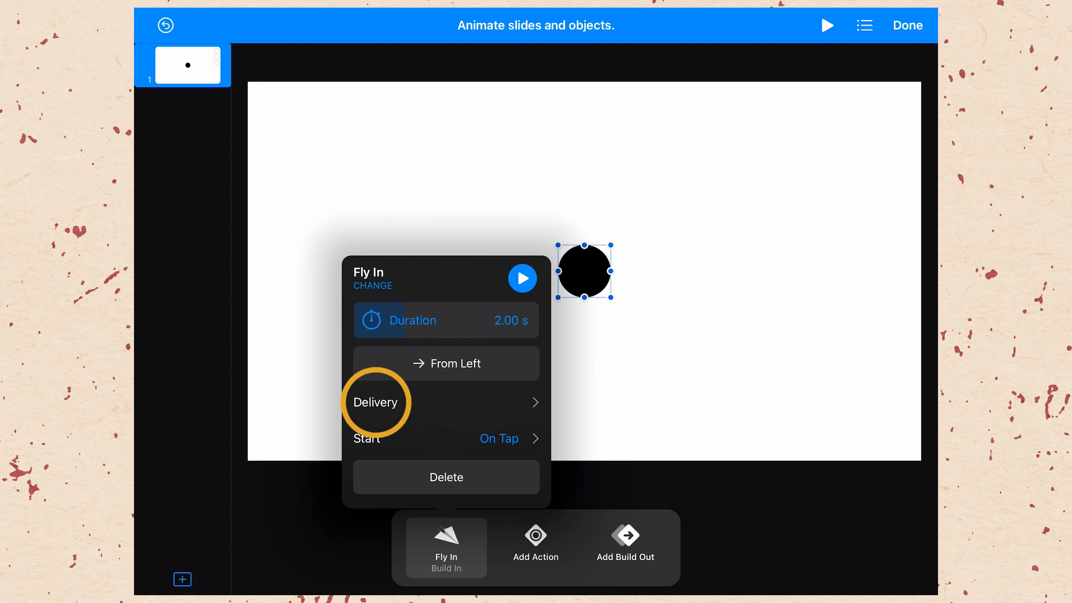
{"action": "left_click", "coordinate": [375, 401]}
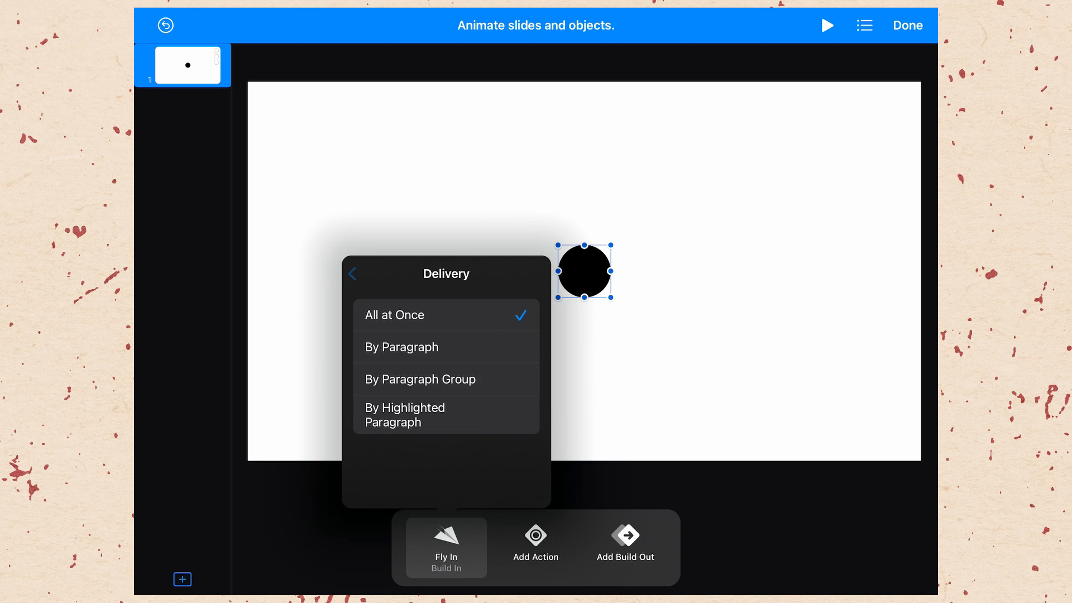
Step: Return to the Fly In settings and show its Start options (On Tap, 0.00 s delay)
{"action": "left_click", "coordinate": [353, 274]}
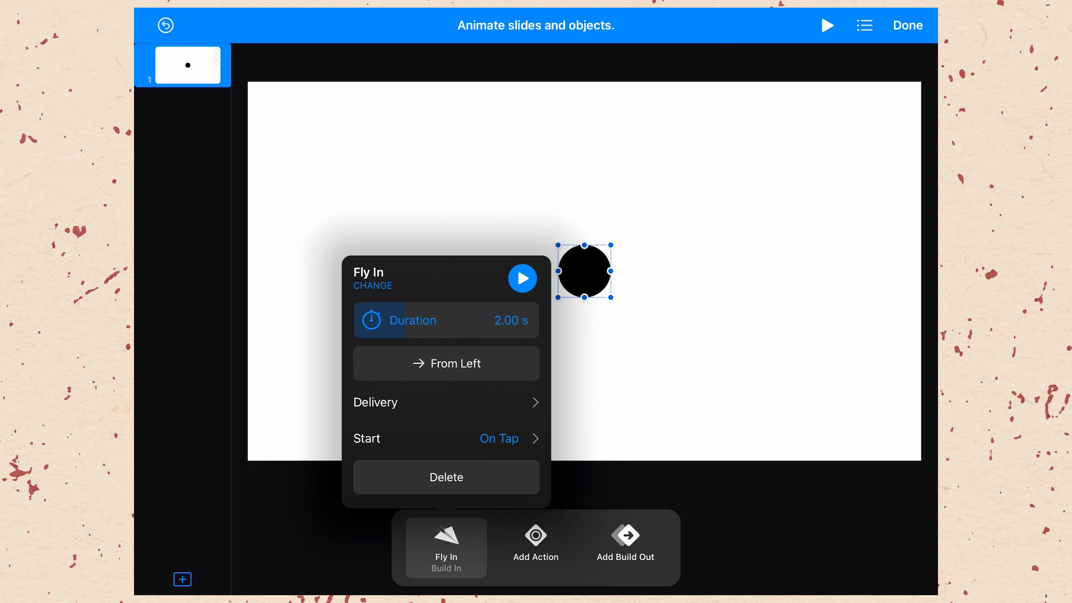
{"action": "left_click", "coordinate": [445, 437]}
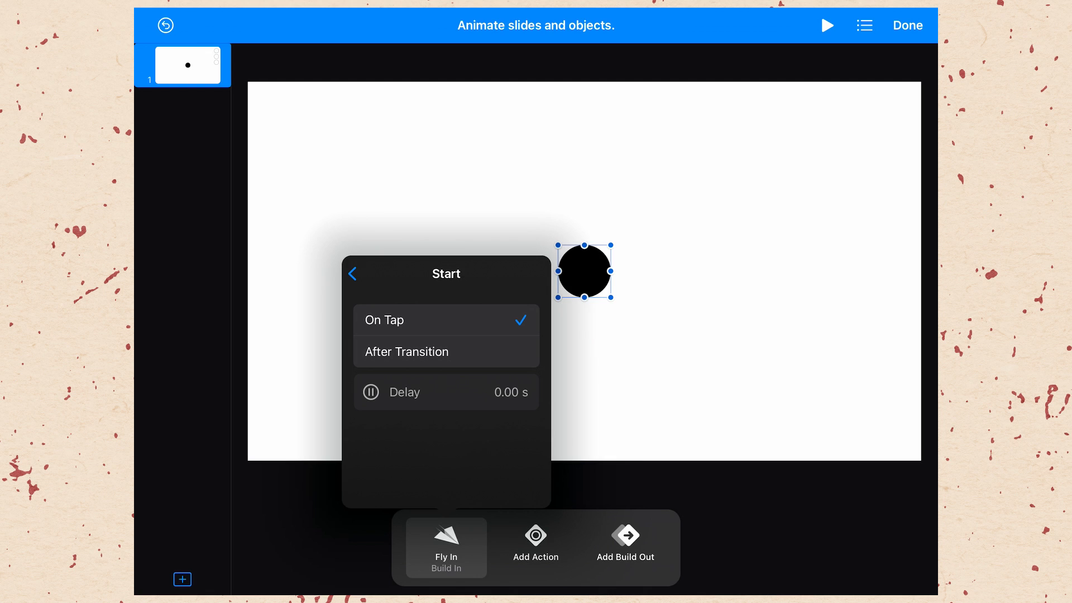
Step: Set the Fly In to start After Transition and add a Jiggle action to the circle
{"action": "left_click", "coordinate": [406, 352]}
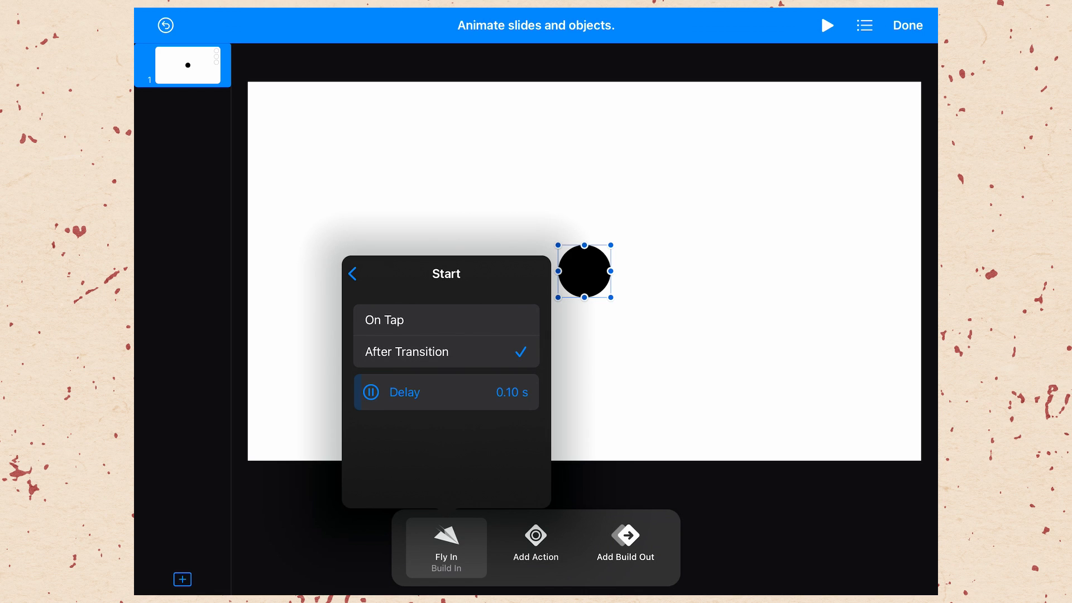
{"action": "left_click", "coordinate": [354, 273]}
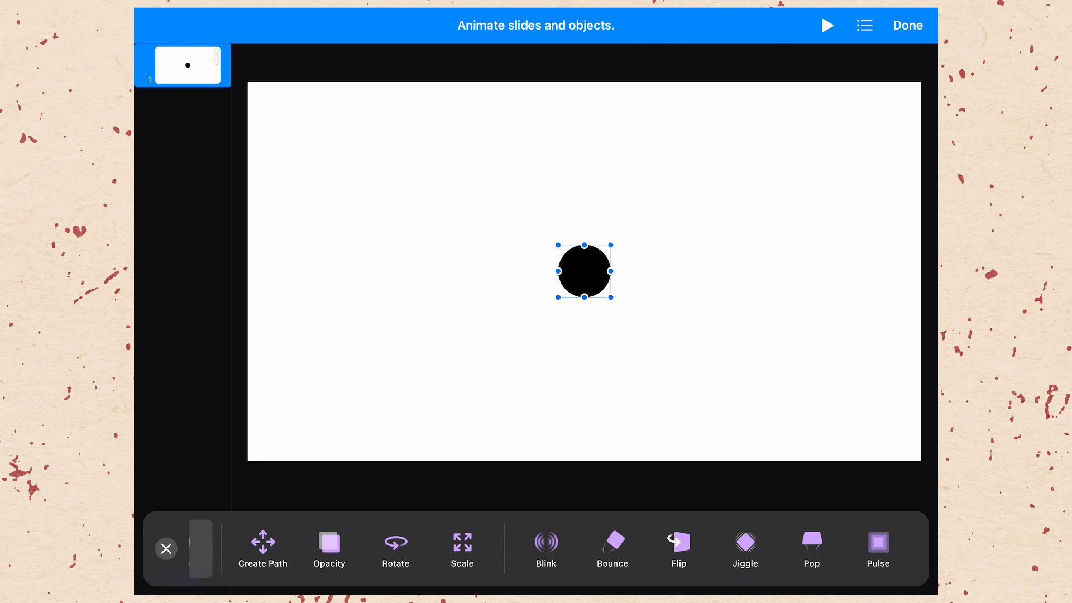
{"action": "left_click", "coordinate": [744, 547]}
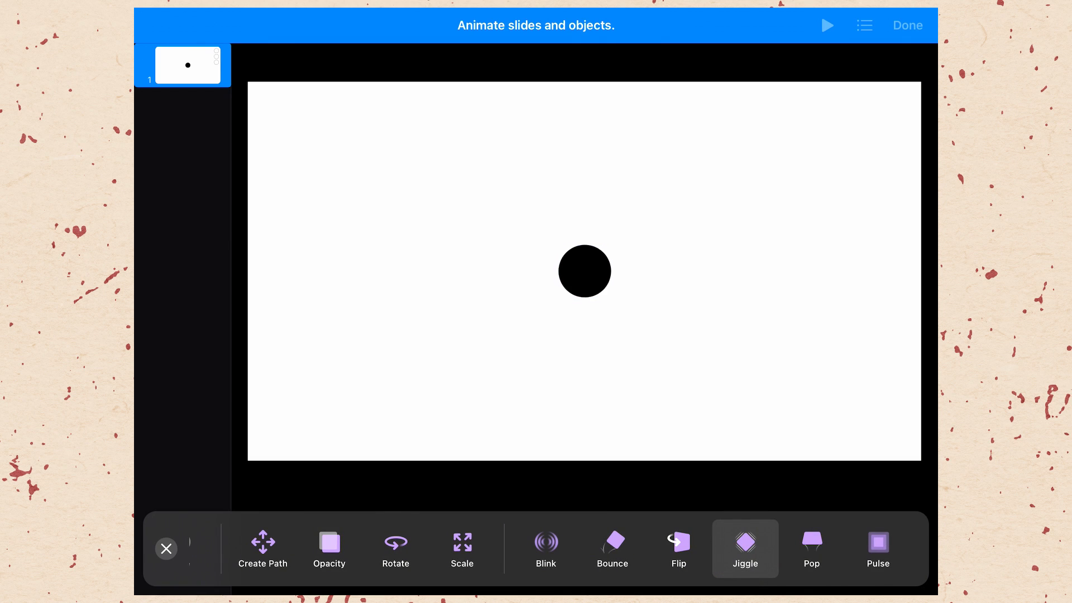
{"action": "left_click", "coordinate": [583, 270]}
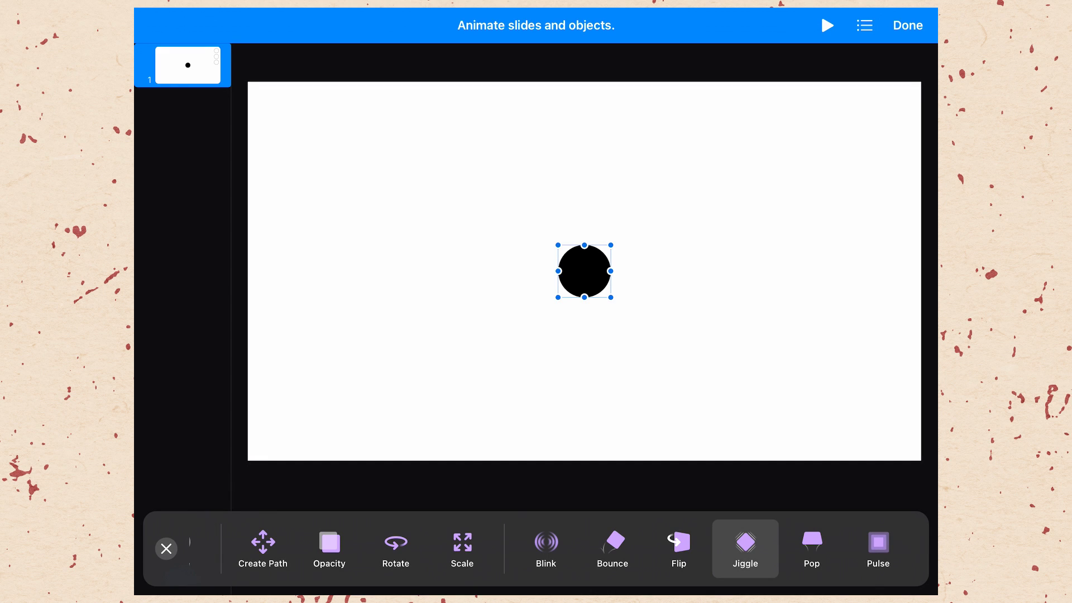
{"action": "left_click", "coordinate": [745, 547]}
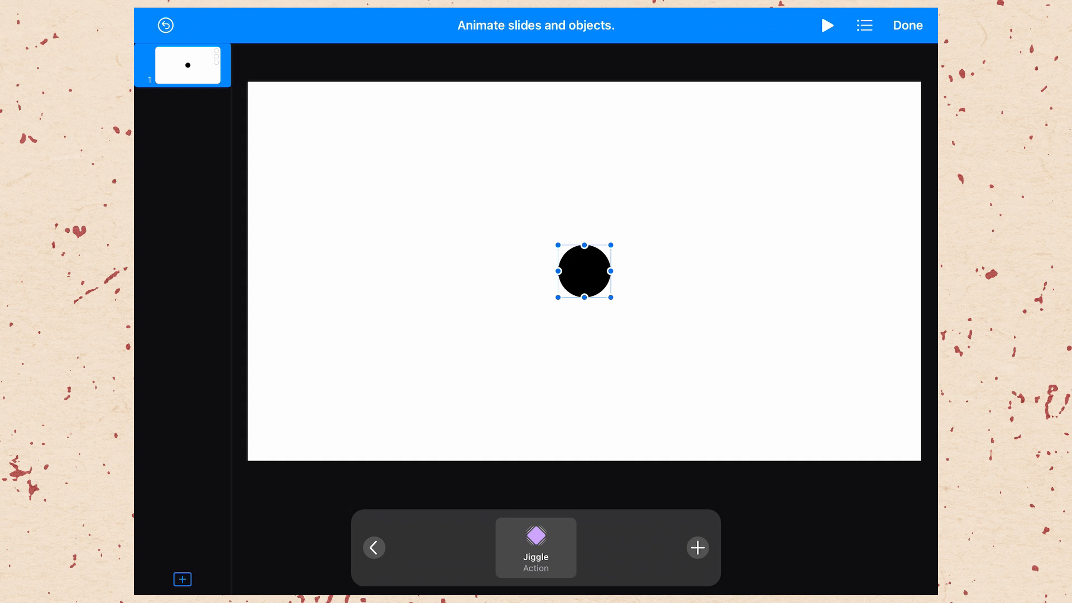
Step: Add a Flip action after Jiggle, then select the Jiggle action
{"action": "left_click", "coordinate": [697, 547]}
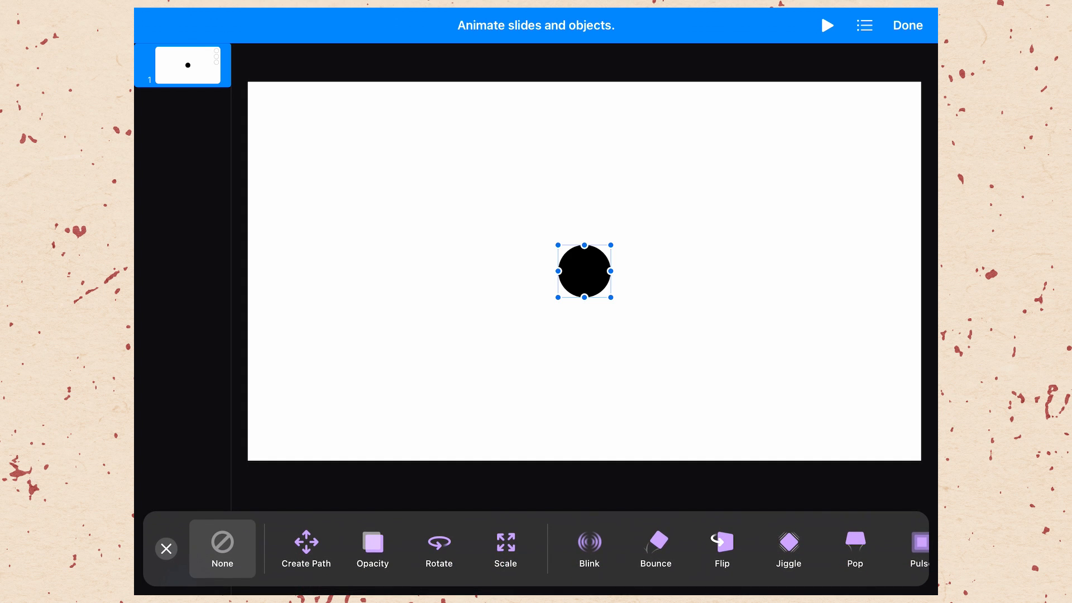
{"action": "left_click", "coordinate": [723, 545]}
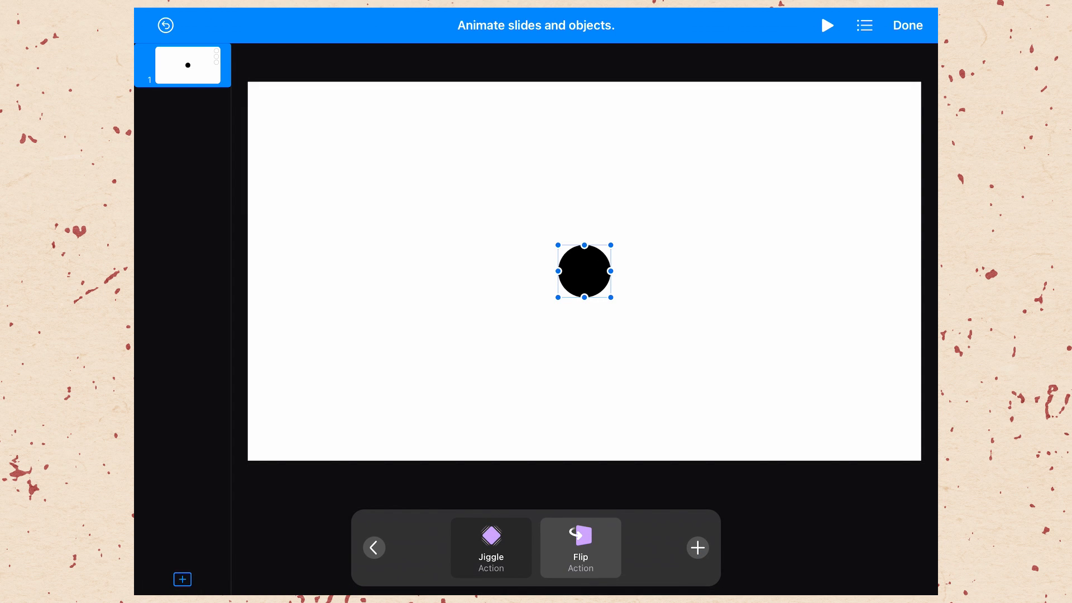
{"action": "left_click", "coordinate": [374, 547]}
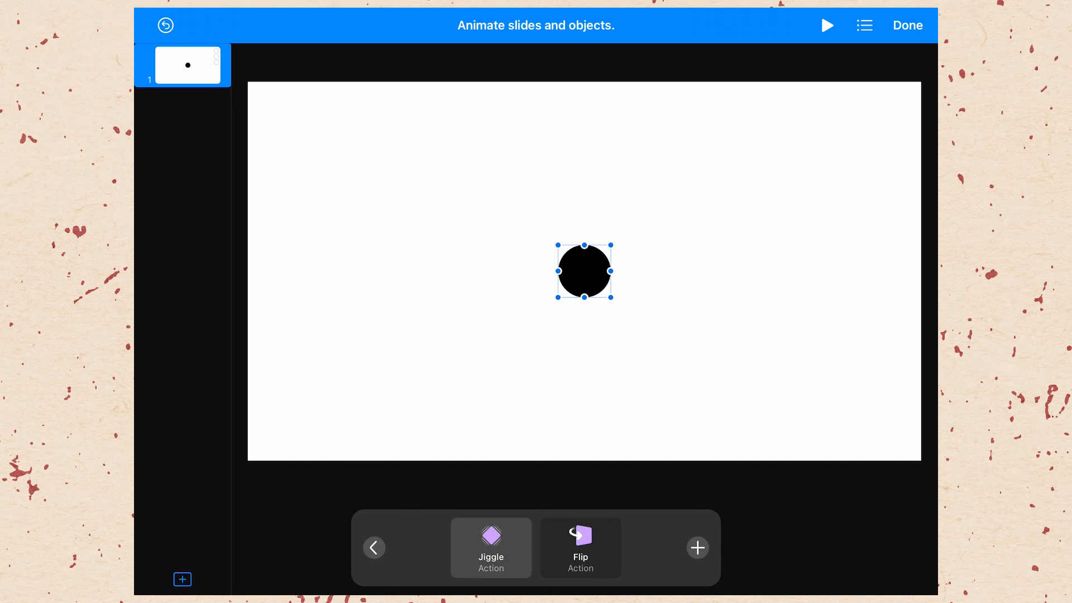
Step: Review the Jiggle action's medium intensity and set it to start After Build 1
{"action": "left_click", "coordinate": [490, 547]}
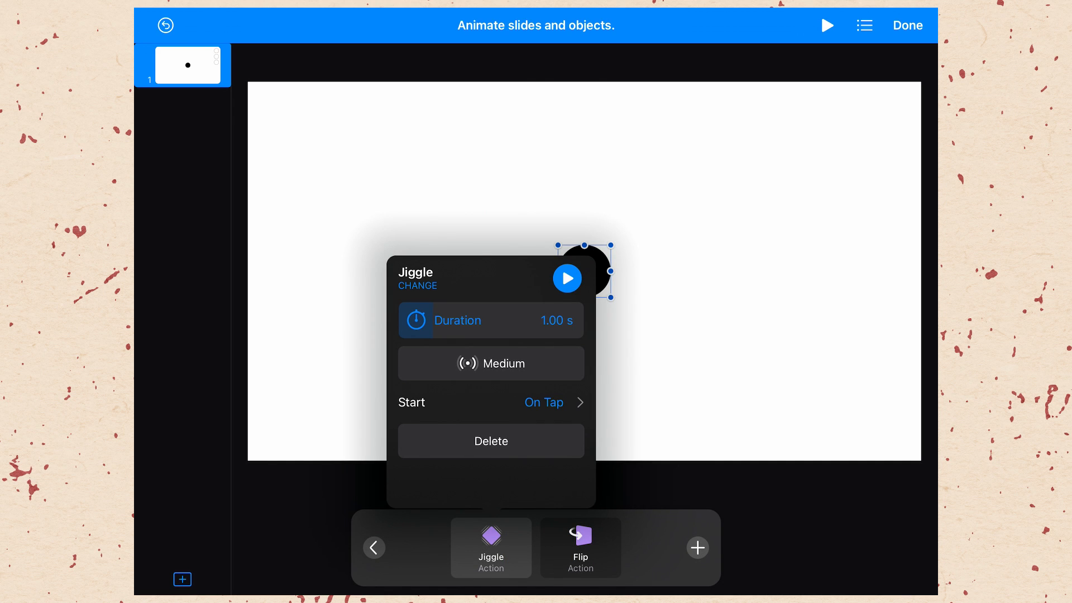
{"action": "left_click", "coordinate": [490, 363]}
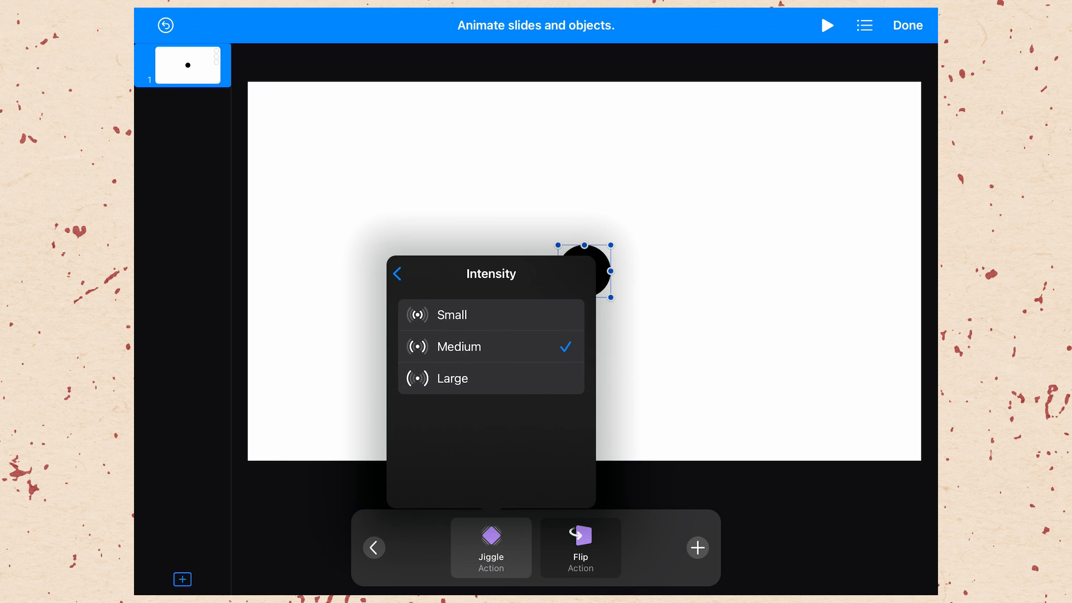
{"action": "left_click", "coordinate": [398, 274]}
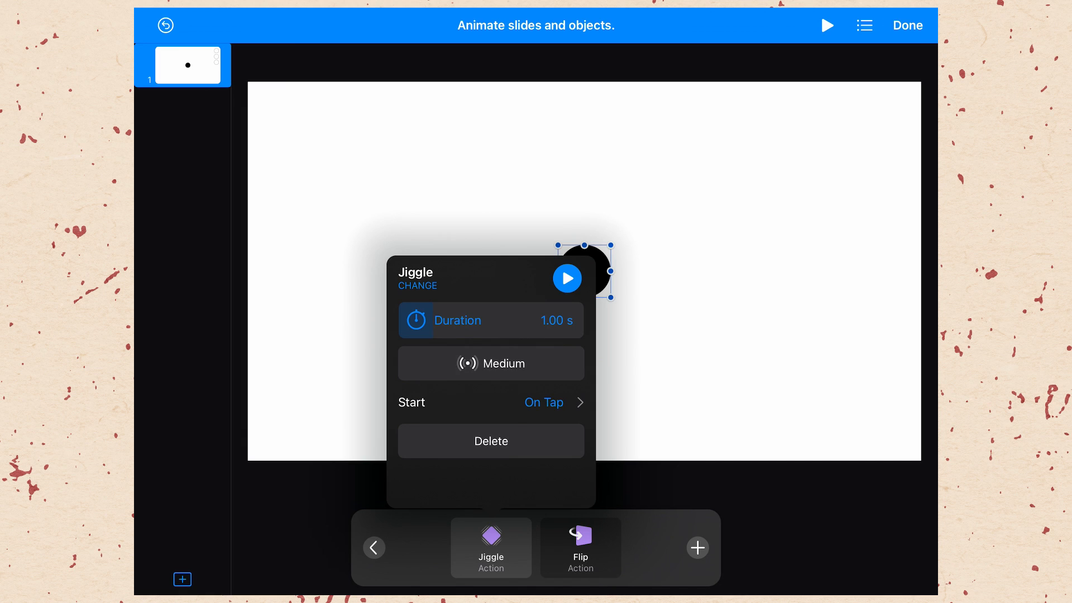
{"action": "left_click", "coordinate": [544, 402]}
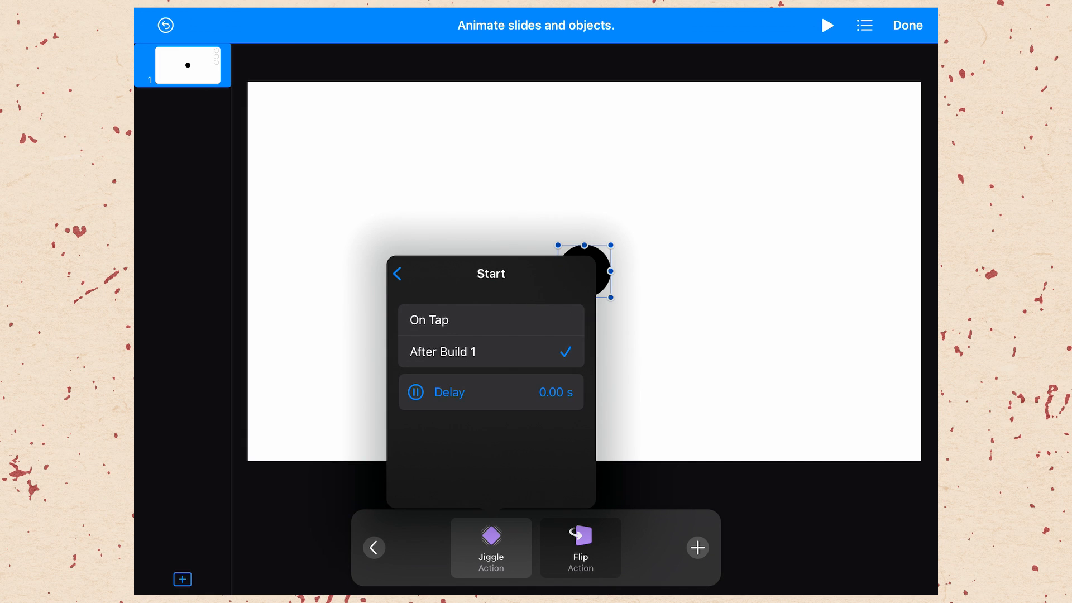
{"action": "left_click", "coordinate": [398, 275]}
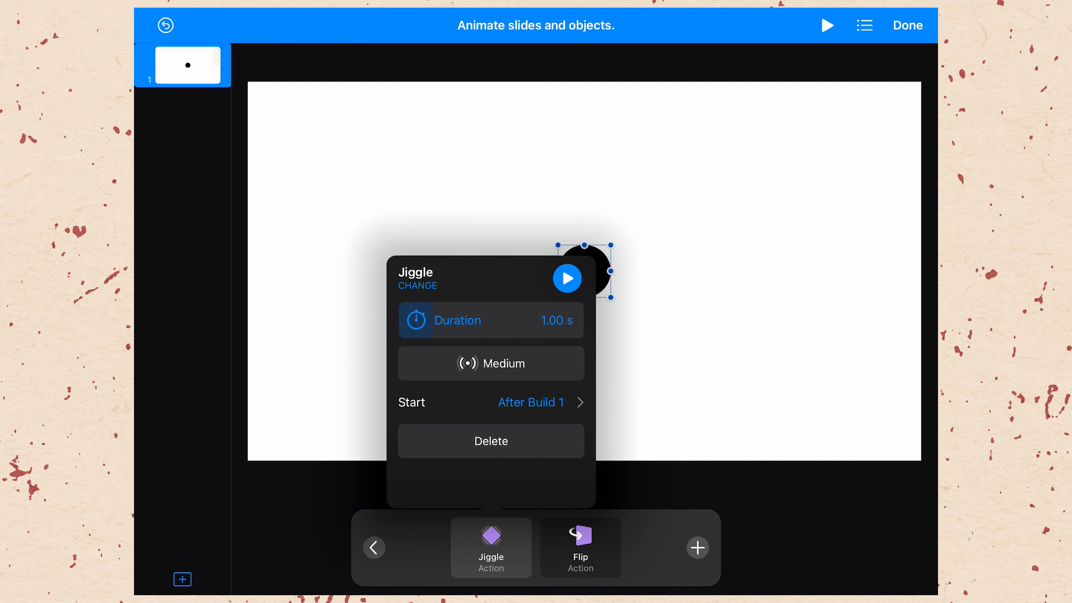
Step: Review the Flip action's direction and set it to start automatically after build 2
{"action": "left_click", "coordinate": [580, 547]}
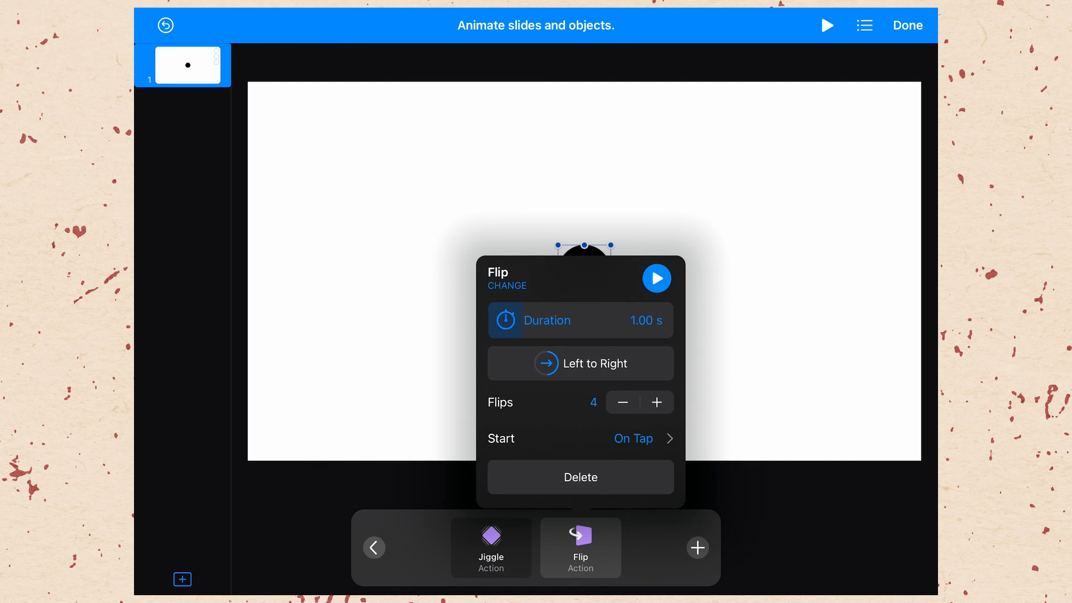
{"action": "left_click", "coordinate": [580, 362]}
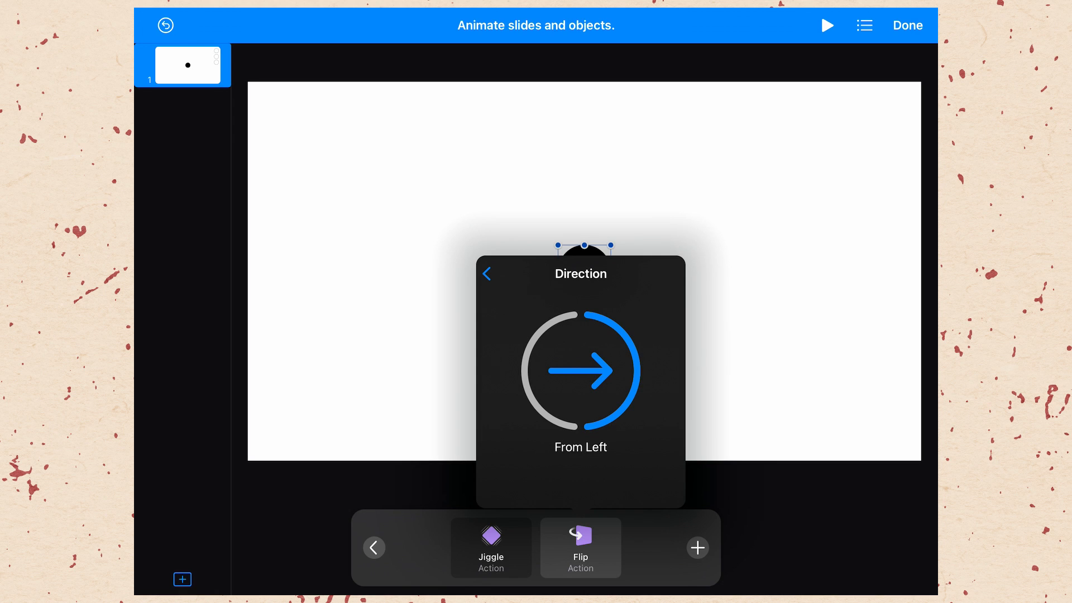
{"action": "left_click", "coordinate": [487, 273]}
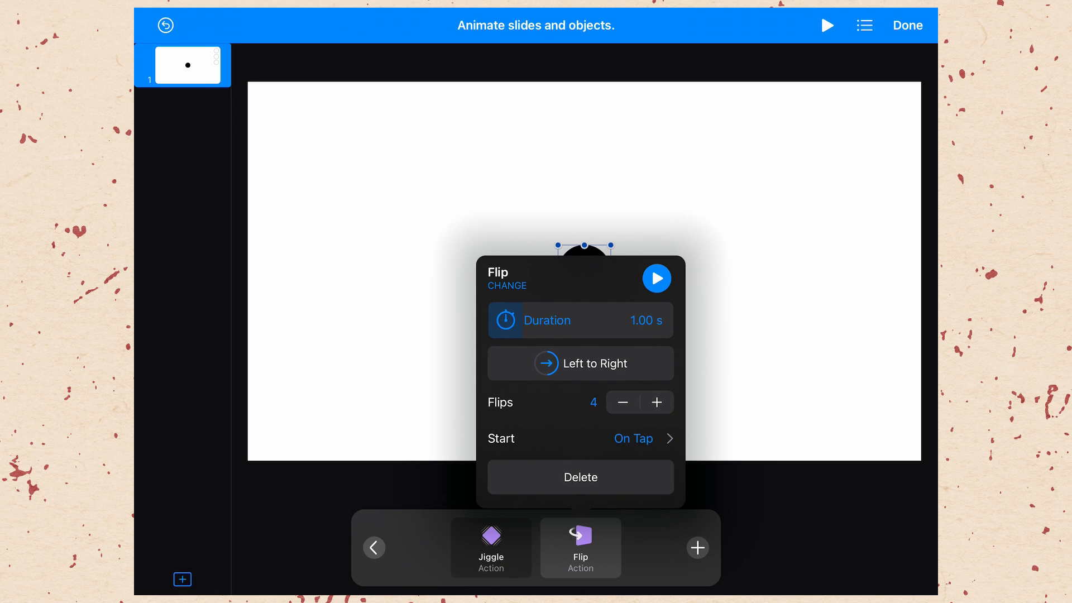
{"action": "left_click", "coordinate": [622, 402]}
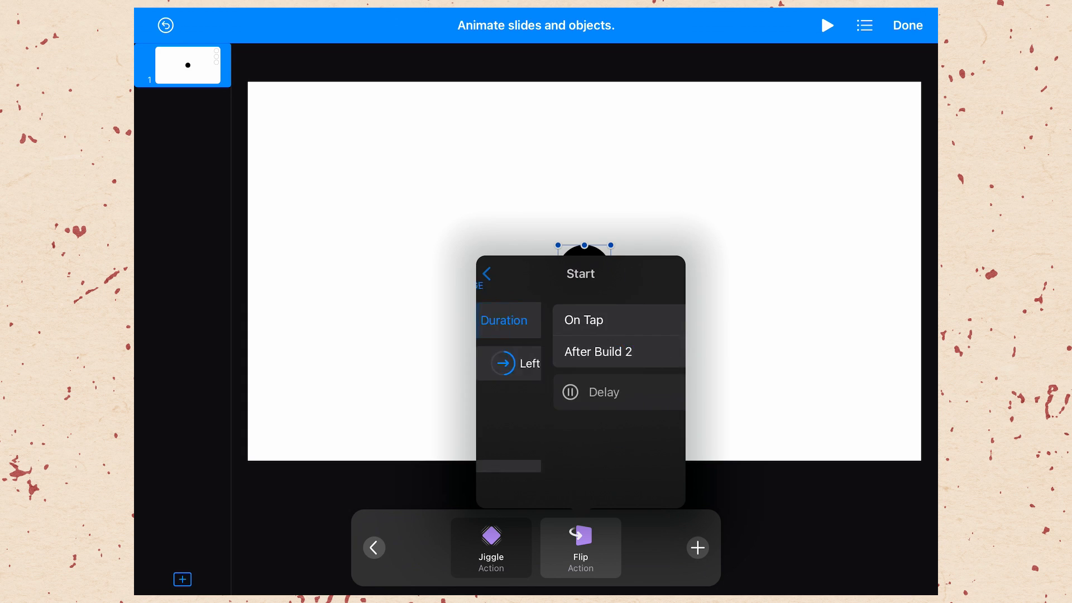
{"action": "left_click", "coordinate": [595, 352]}
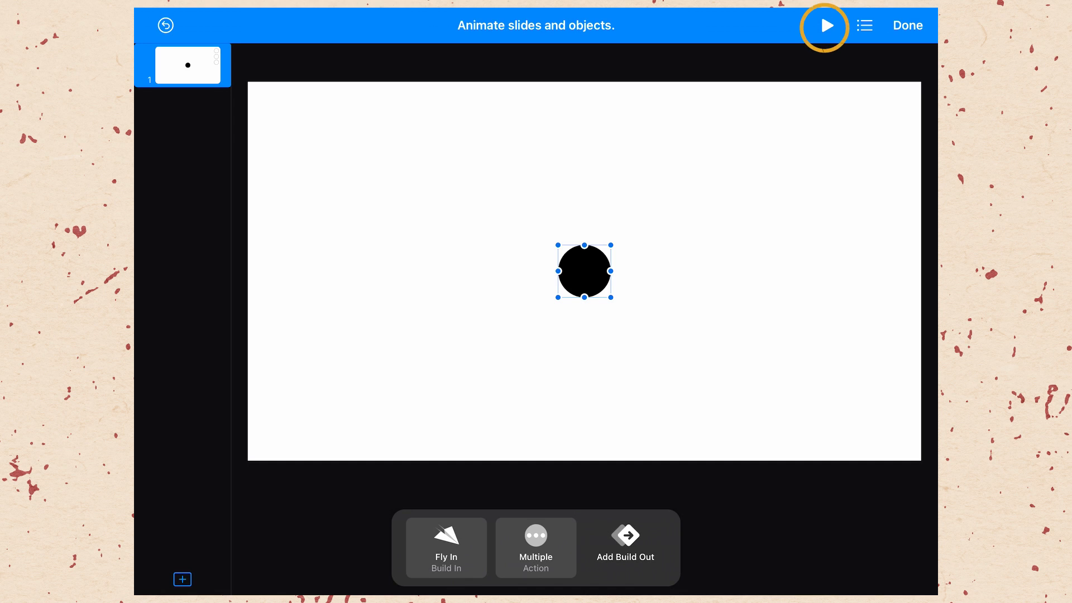
{"action": "left_click", "coordinate": [826, 25]}
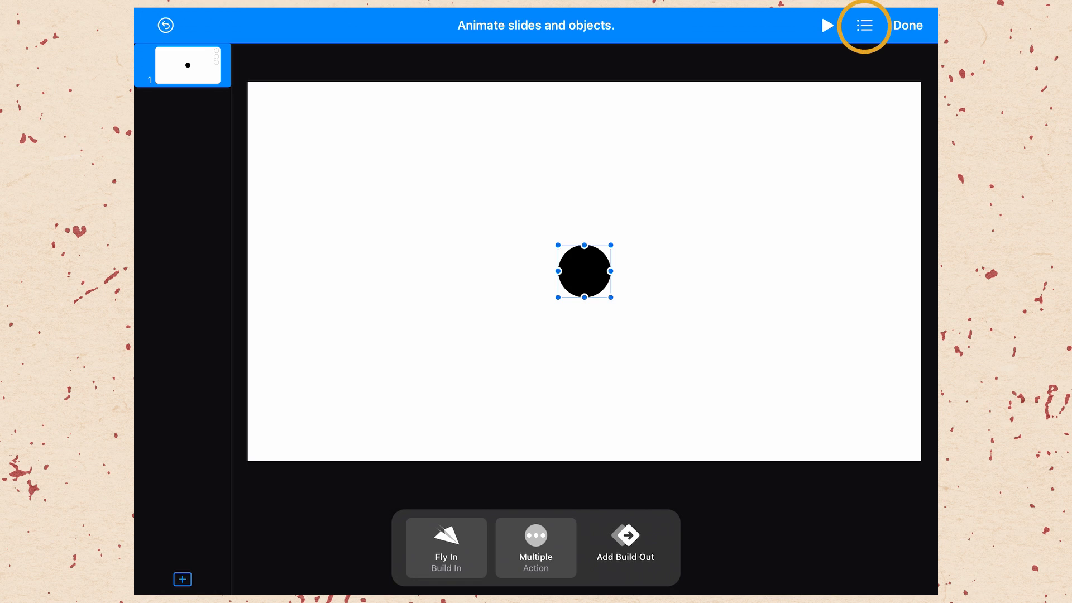
Step: In Build Order, move Flip ahead of Jiggle so the order is Fly In, Flip, Jiggle
{"action": "left_click", "coordinate": [863, 26]}
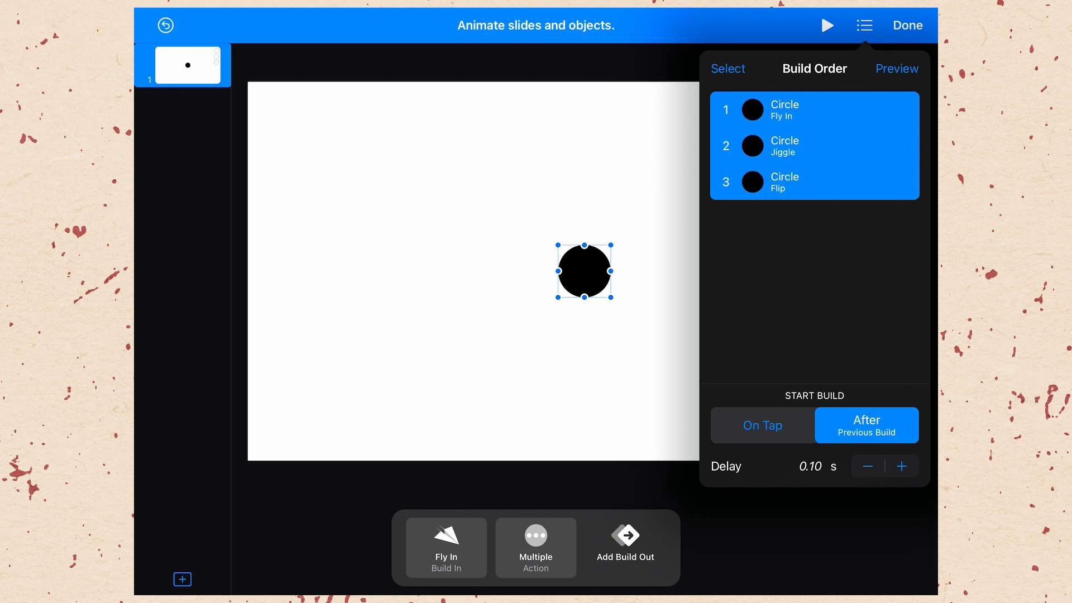
{"action": "left_click", "coordinate": [814, 182]}
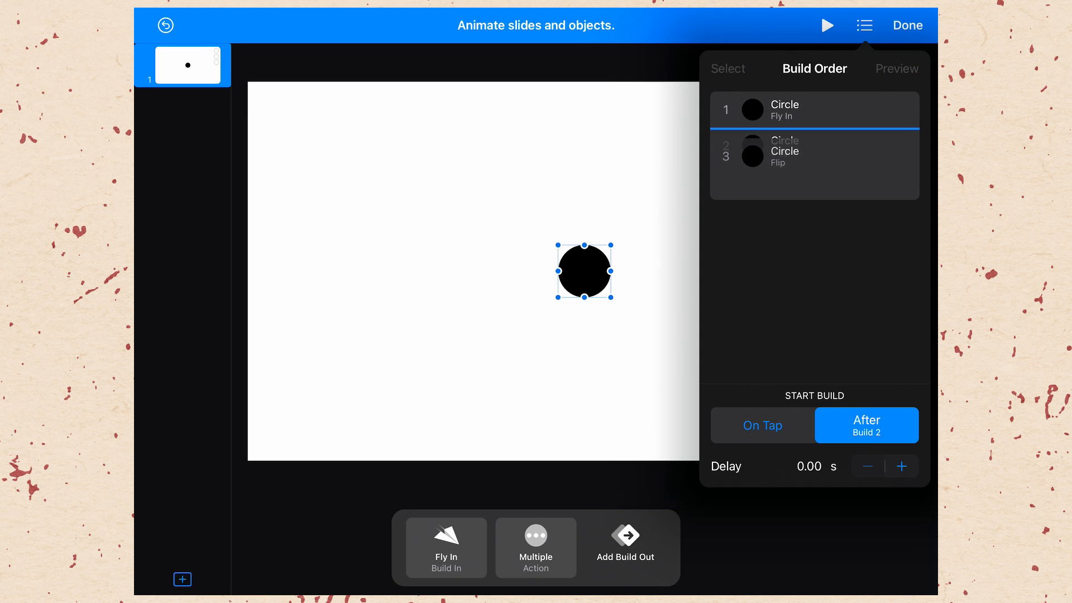
{"action": "left_click", "coordinate": [814, 145]}
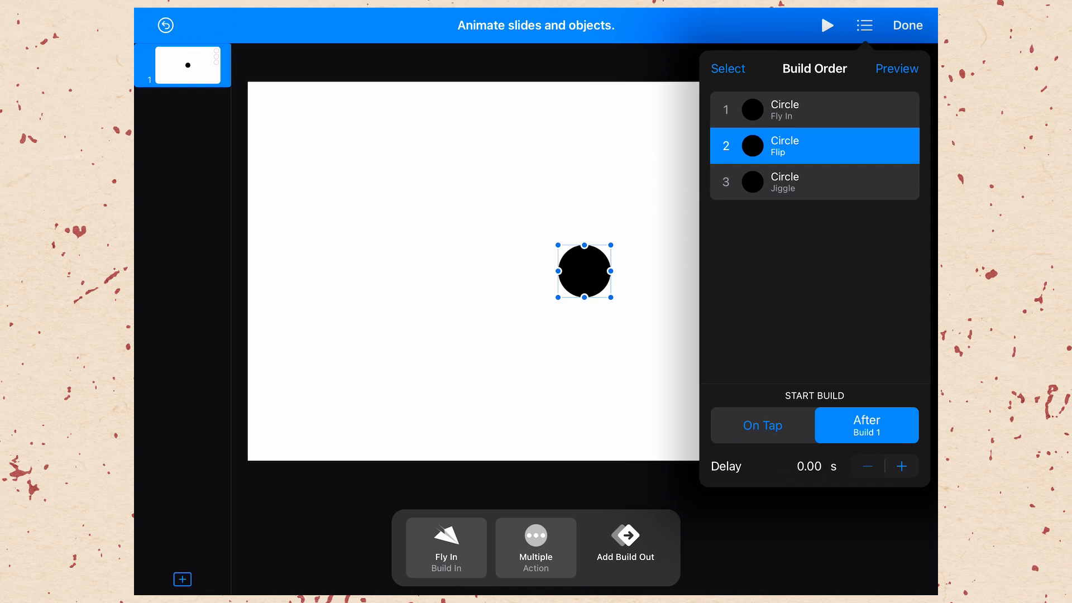
Step: Preview the reordered builds and return to the Build Order list
{"action": "left_click", "coordinate": [863, 26]}
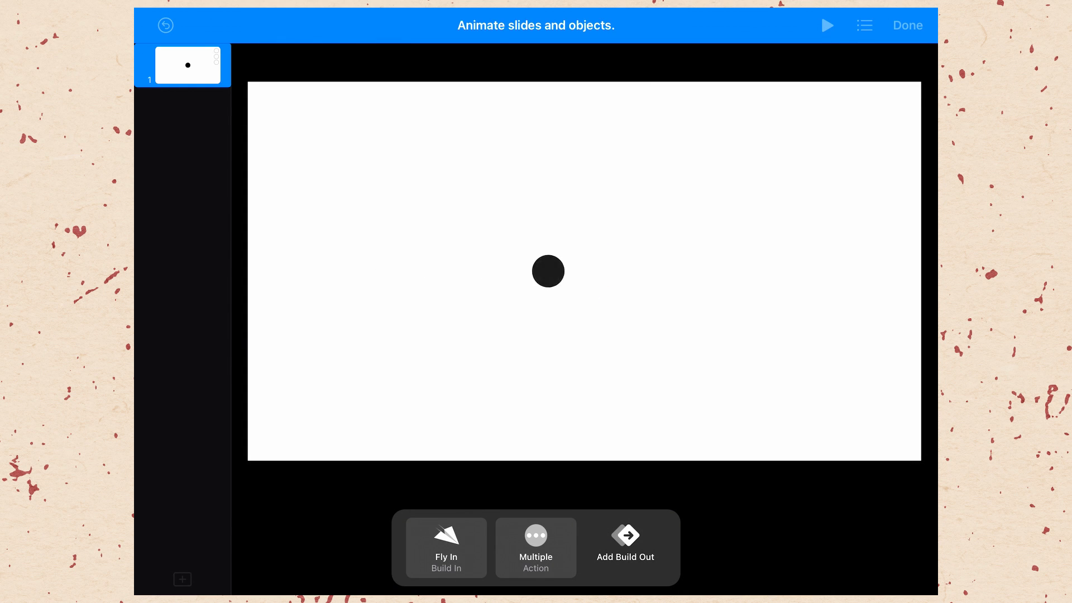
{"action": "left_click_drag", "start_coordinate": [547, 270], "coordinate": [584, 270]}
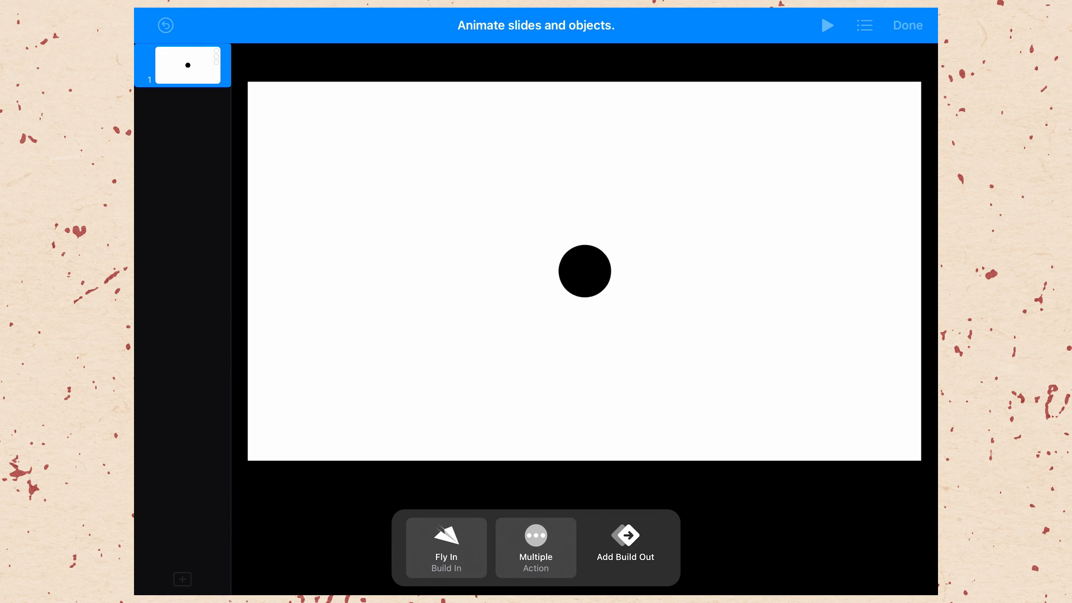
{"action": "left_click", "coordinate": [863, 26]}
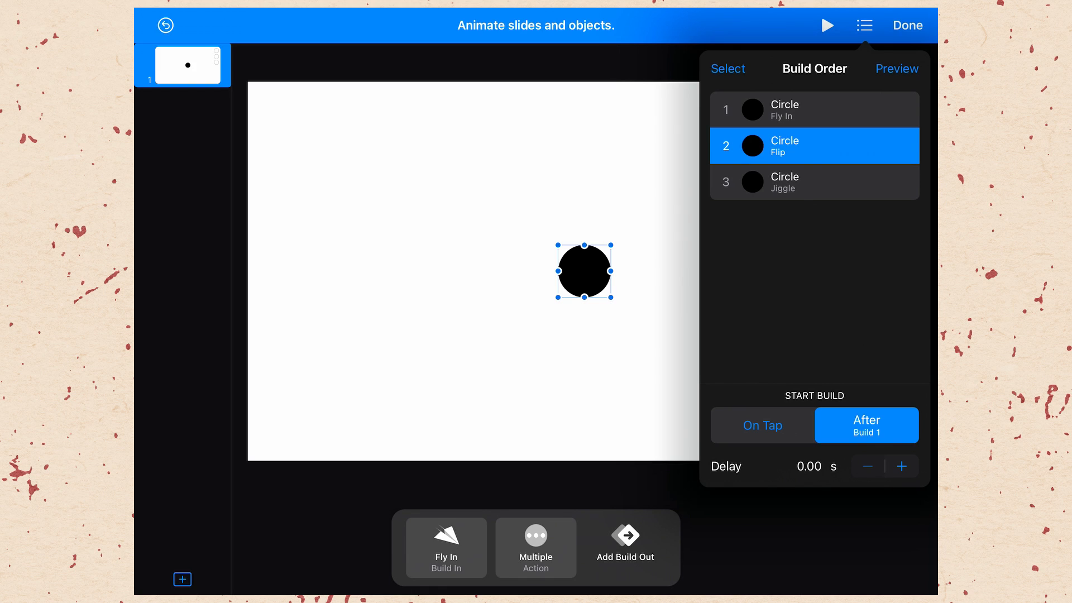
Step: Deselect the circle and show the slide's transition choices with None highlighted
{"action": "left_click", "coordinate": [863, 26]}
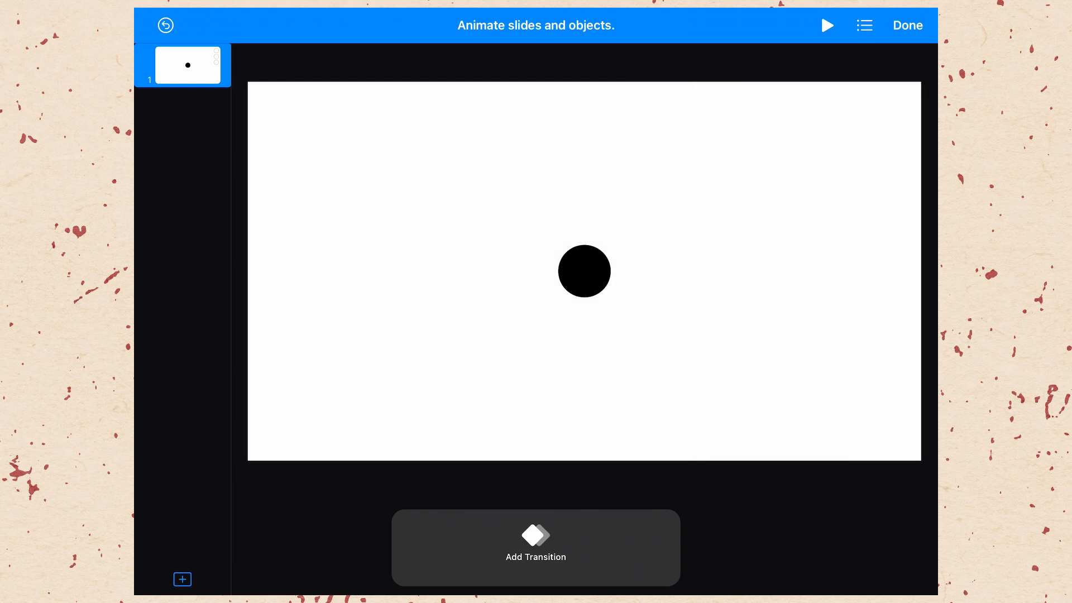
{"action": "left_click", "coordinate": [535, 547]}
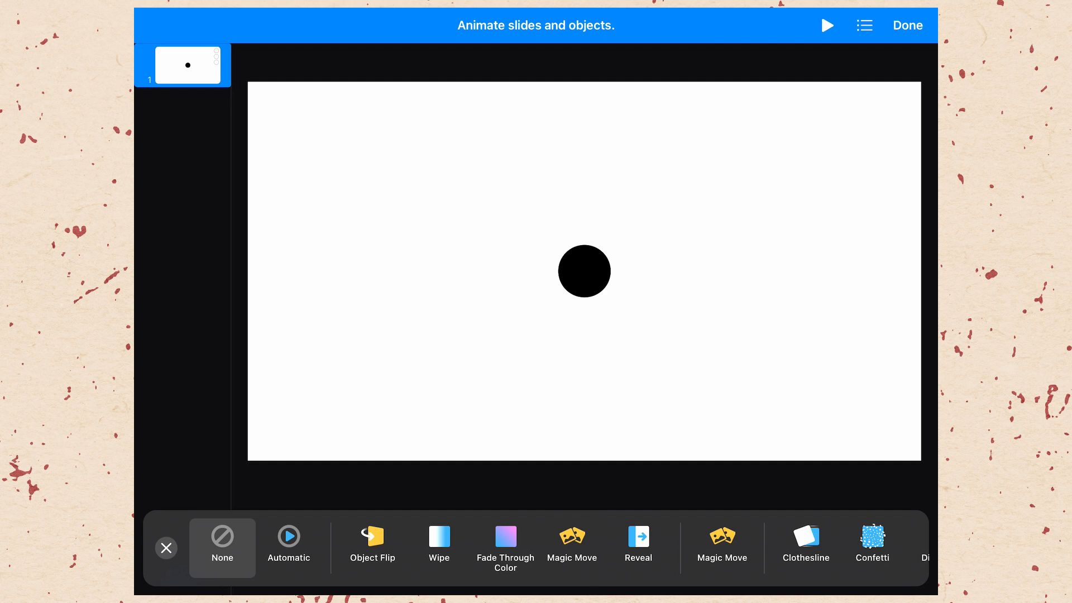
Step: Try Magic Move and browse the transition strip without applying any transition
{"action": "left_click", "coordinate": [571, 542]}
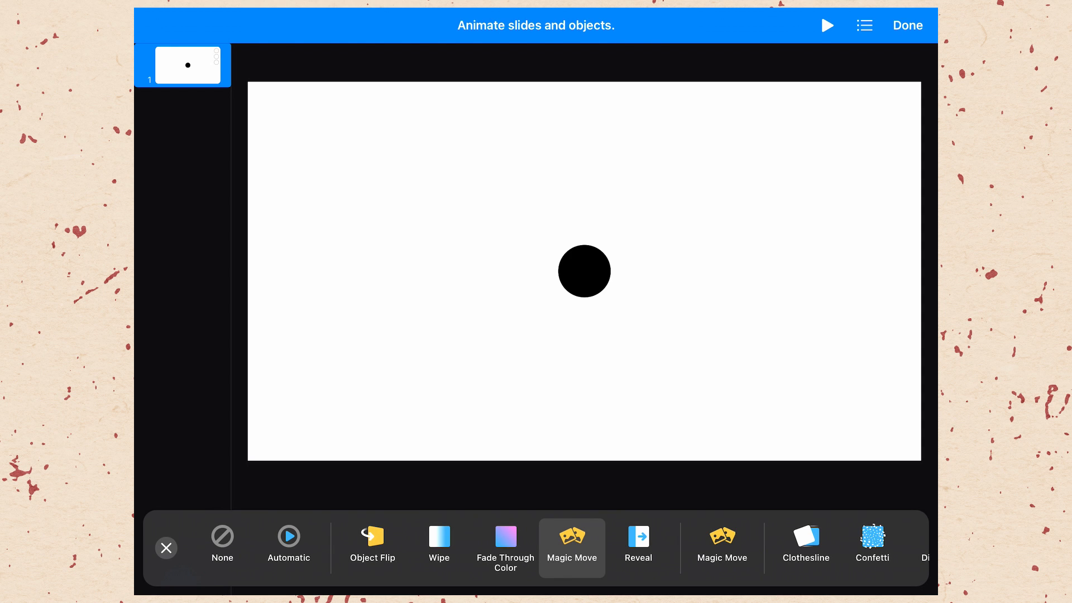
{"action": "scroll", "scroll_direction": "right", "scroll_amount": 3}
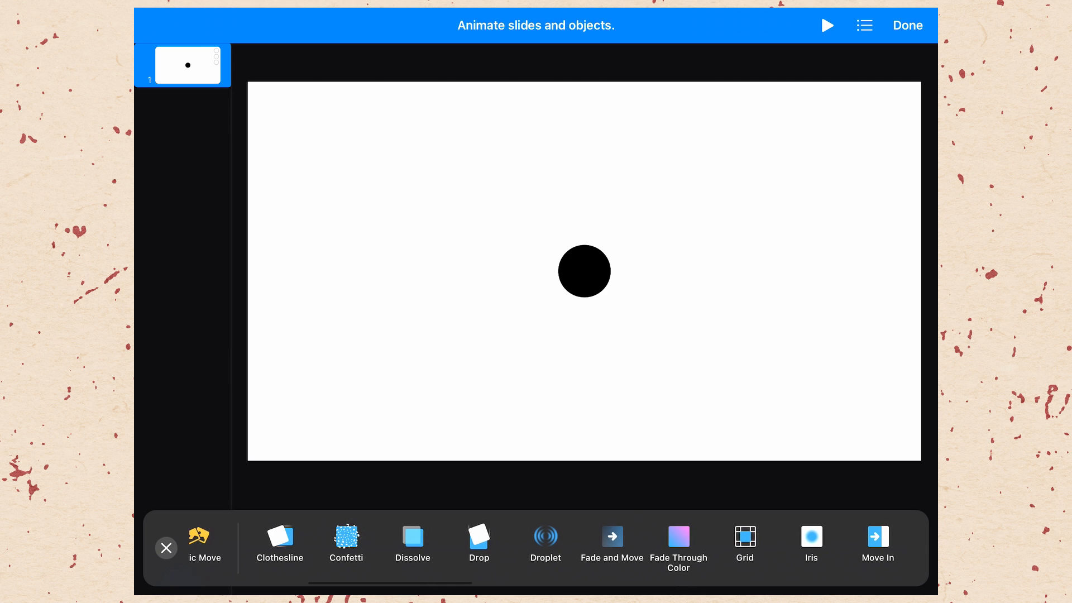
{"action": "scroll", "scroll_direction": "left", "scroll_amount": 3}
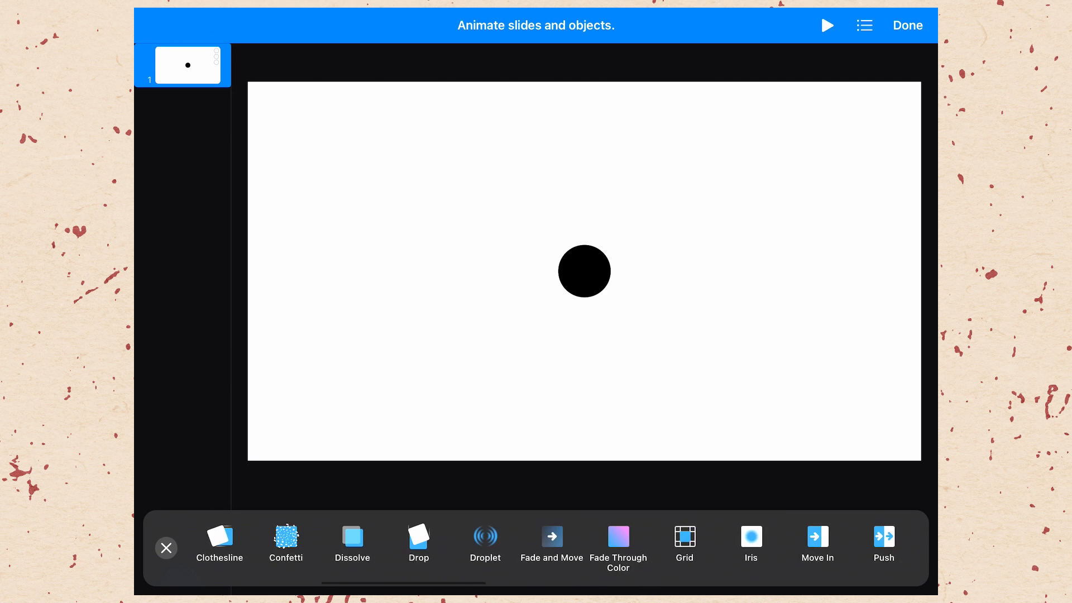
{"action": "scroll", "scroll_direction": "right", "scroll_amount": 3}
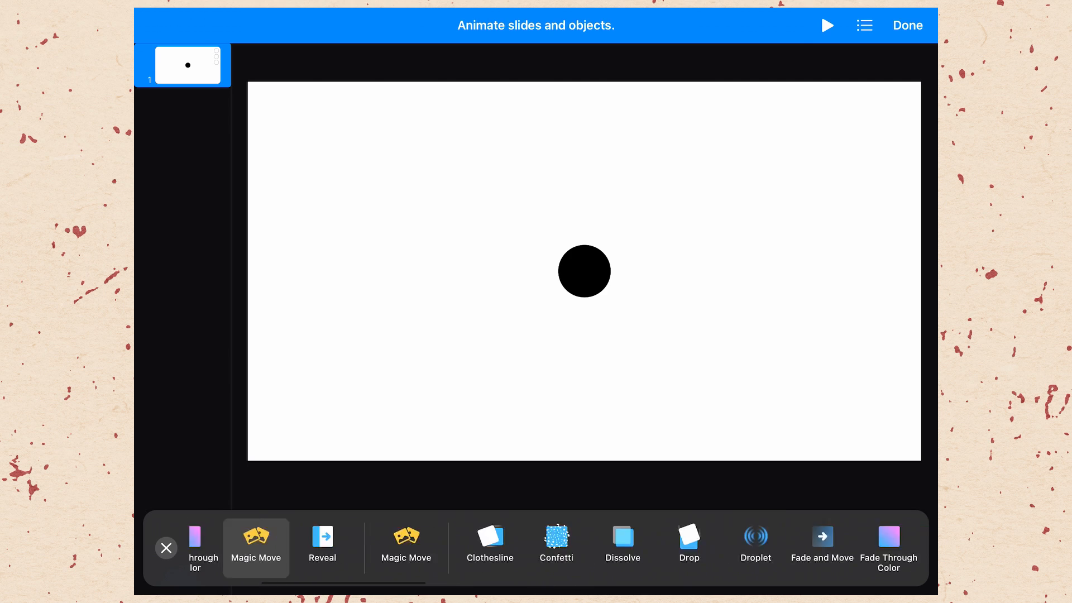
{"action": "scroll", "scroll_direction": "left", "scroll_amount": 3}
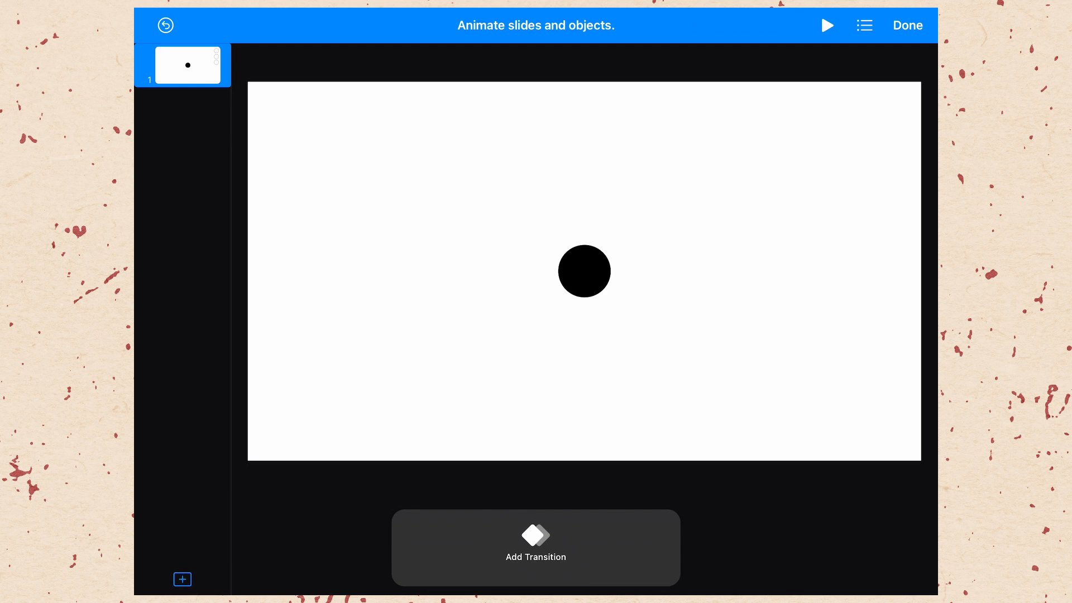
Step: Finish animating and return to the regular slide editor
{"action": "left_click", "coordinate": [907, 26]}
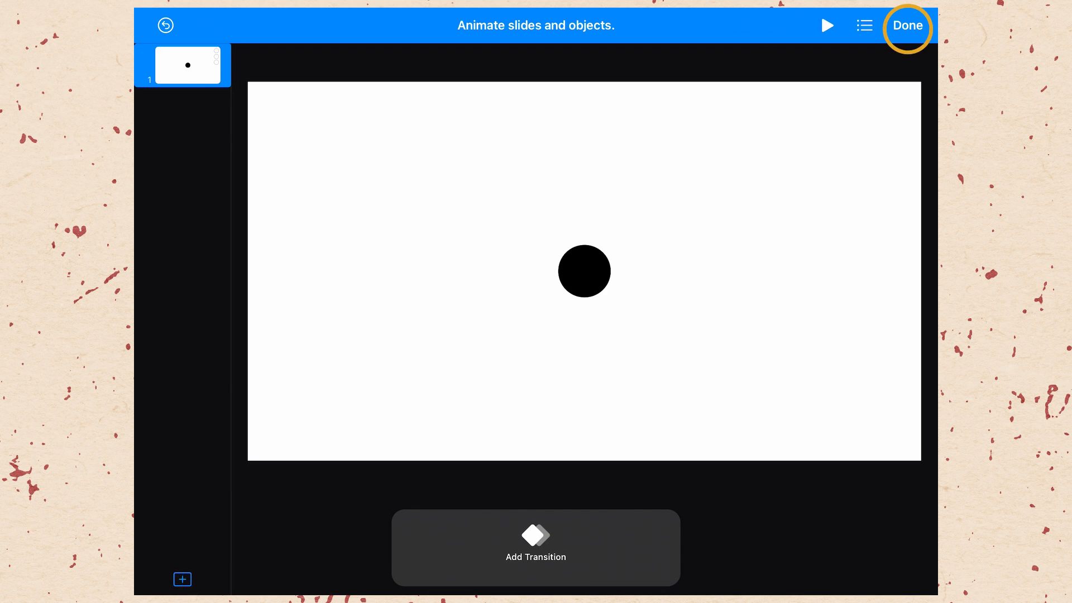
{"action": "left_click", "coordinate": [906, 25]}
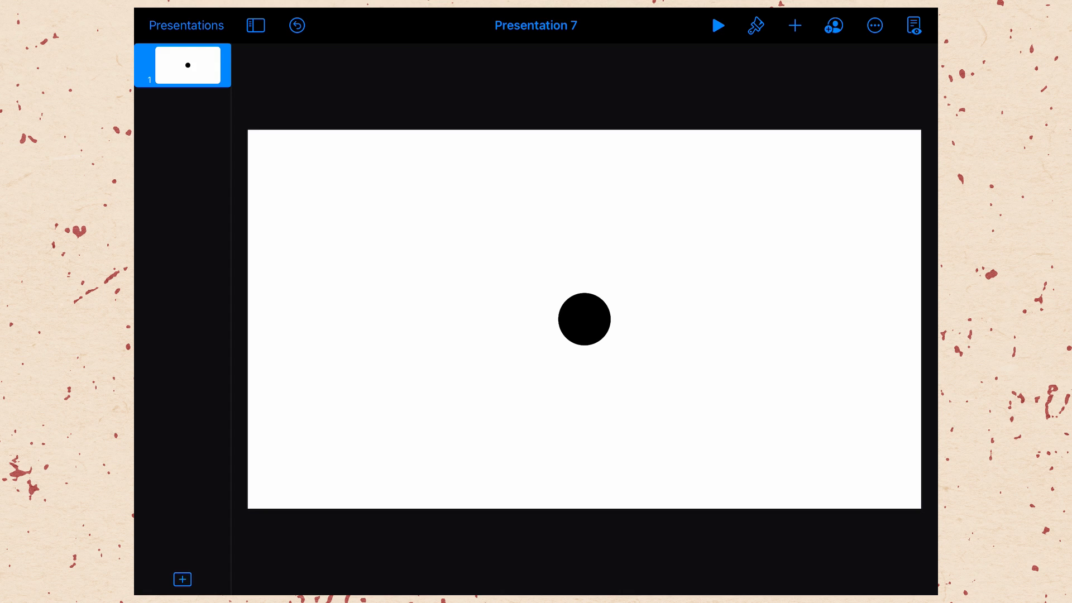